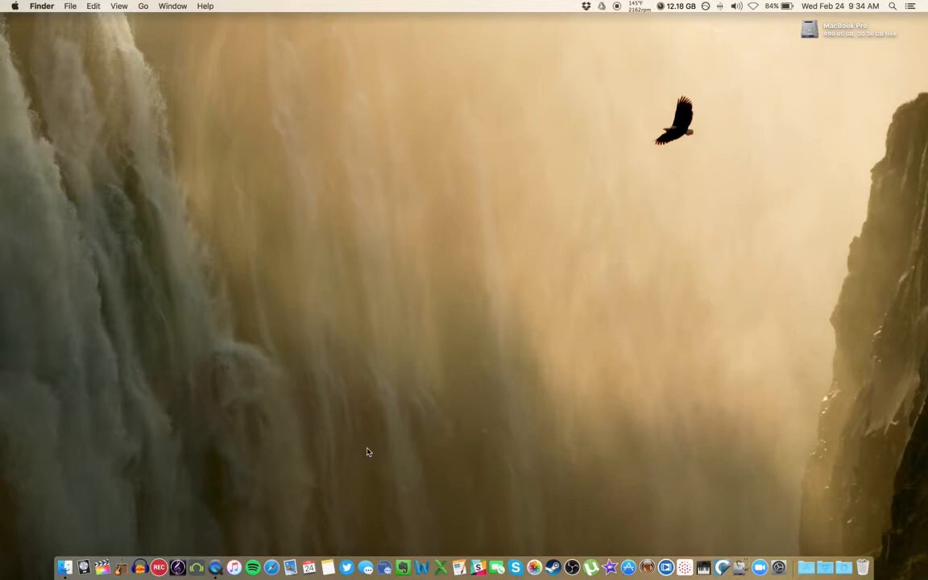
mouse_move(361, 448)
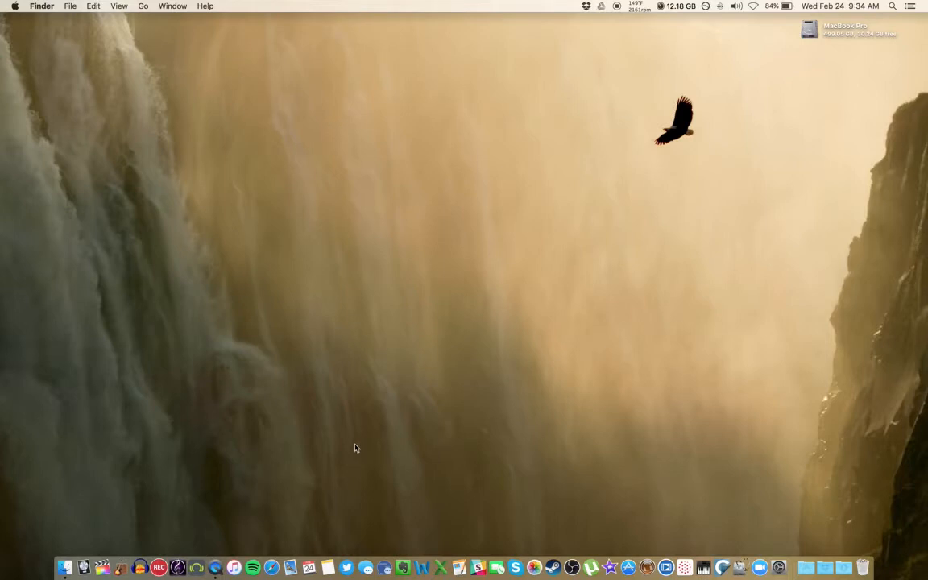
mouse_move(314, 419)
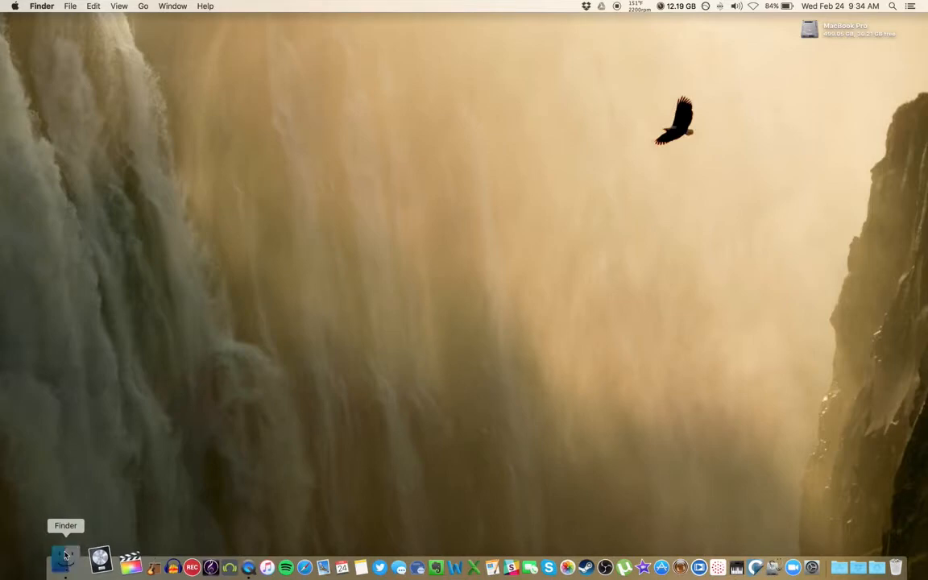
Step: Launch Skype from Finder's Applications folder so its home window appears
click(65, 557)
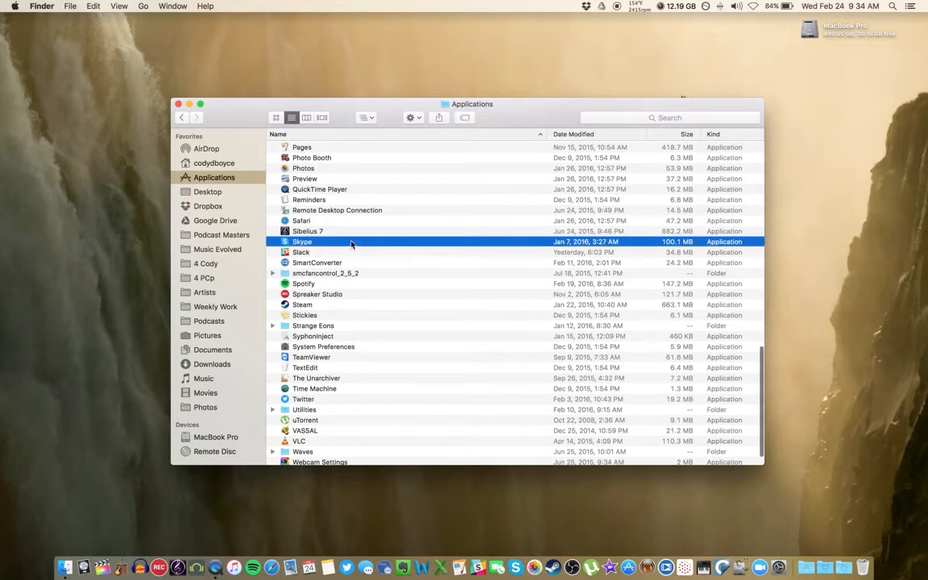
mouse_move(513, 557)
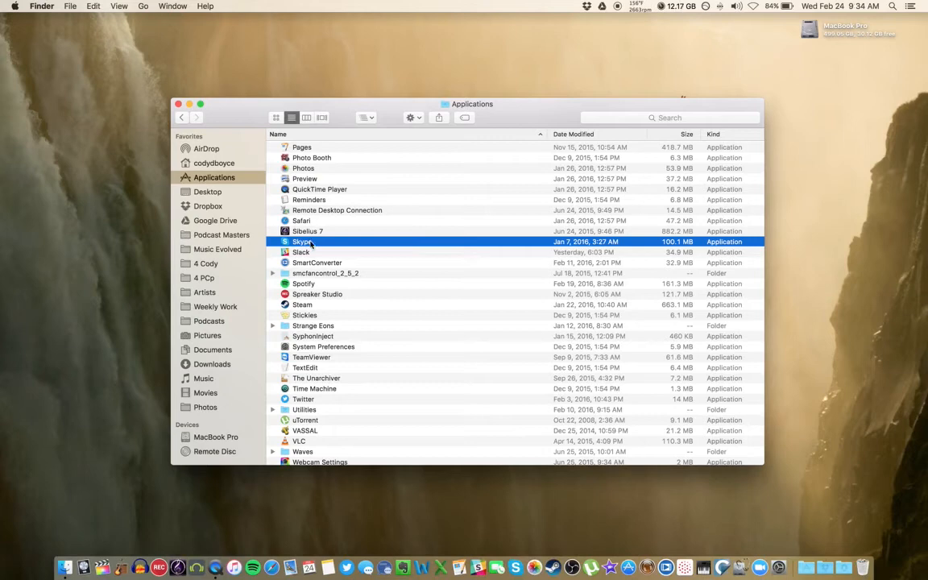
double_click(300, 242)
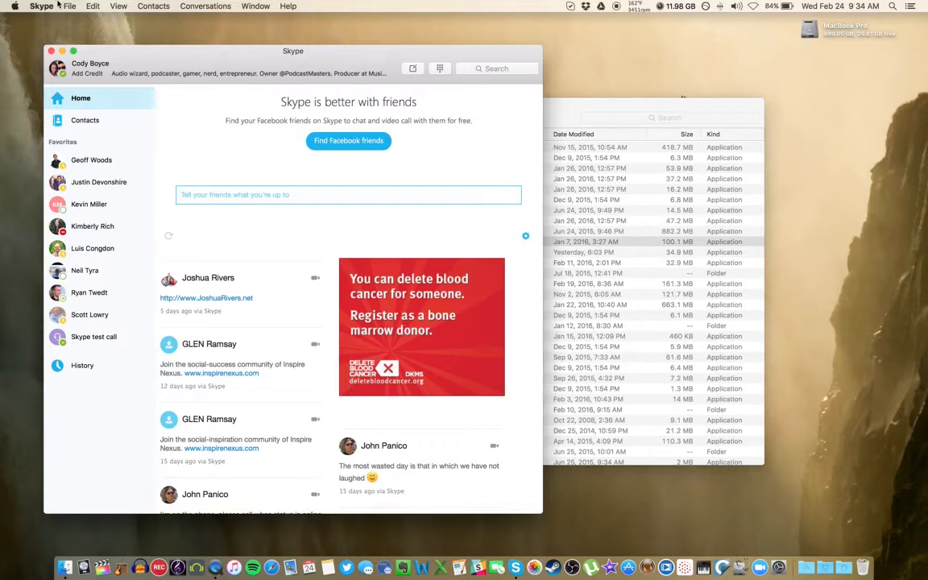
Step: Review the Call Recorder's Audio Encoding and Video Quality choices, leaving audio uncompressed and video high
click(42, 7)
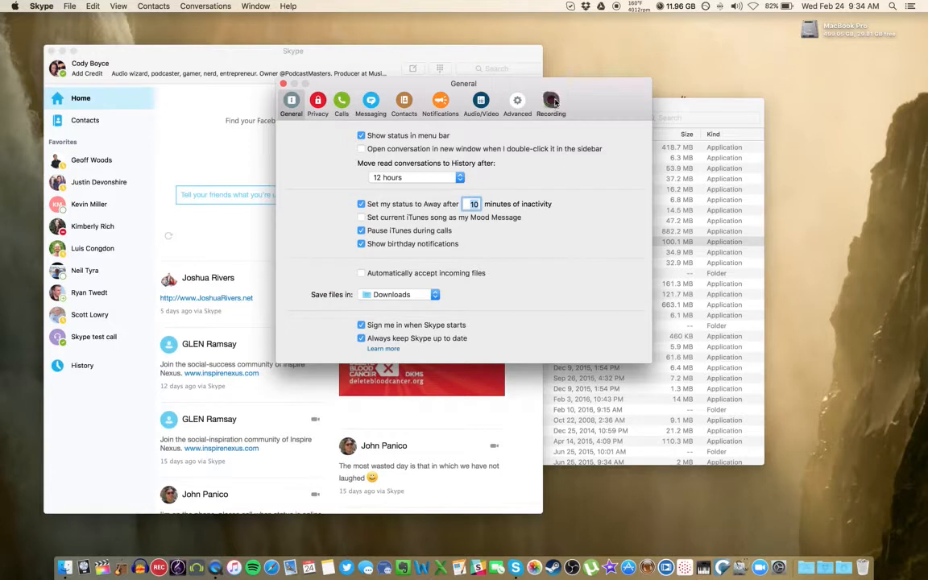
click(550, 100)
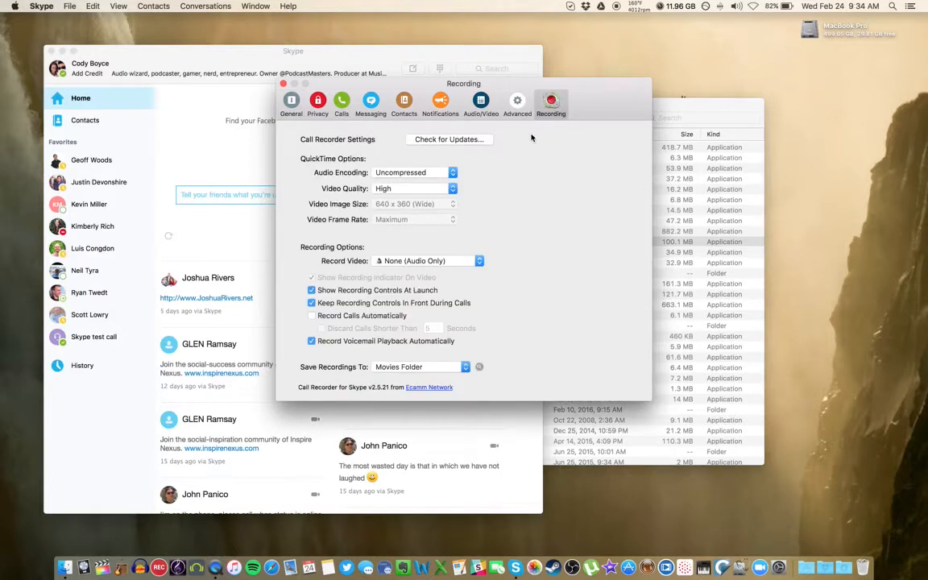
mouse_move(319, 159)
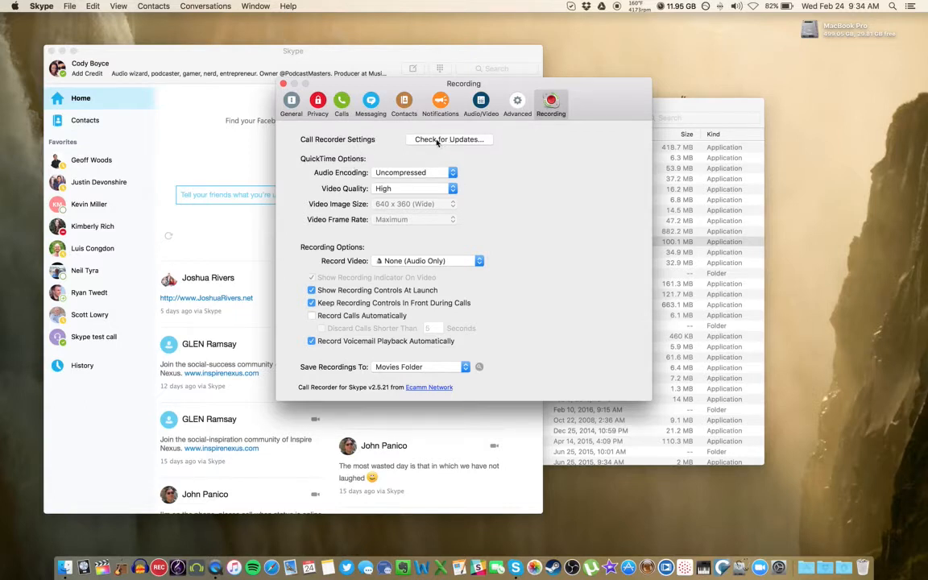
mouse_move(349, 163)
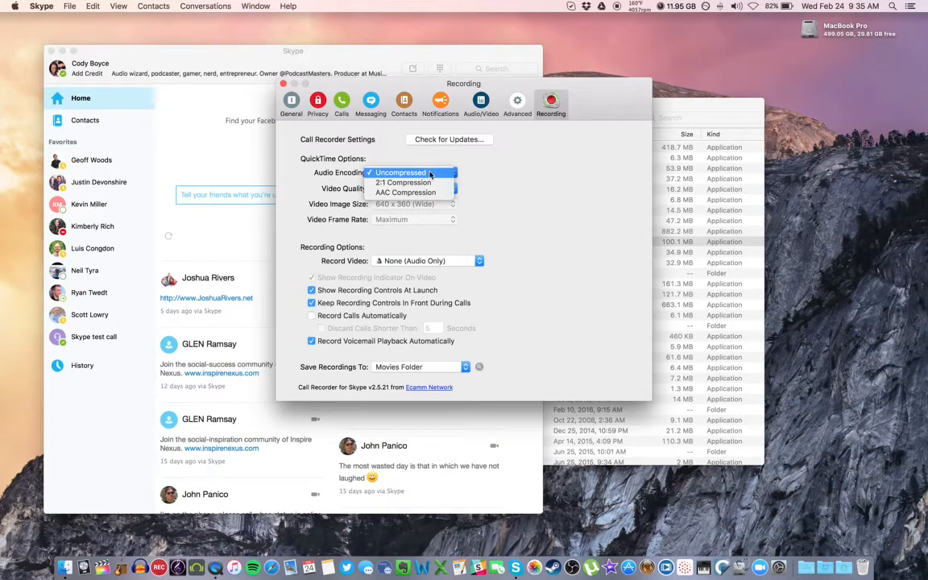
click(399, 172)
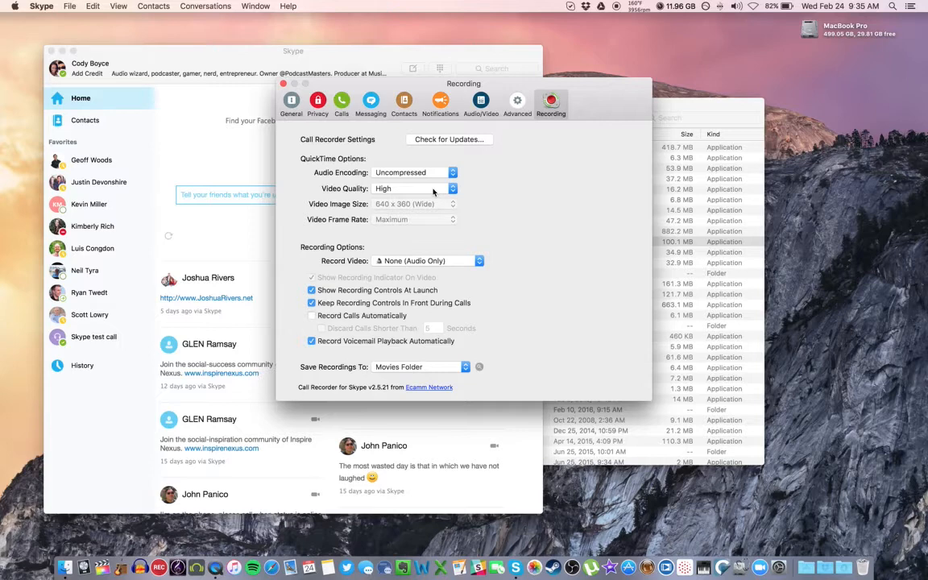
mouse_move(428, 193)
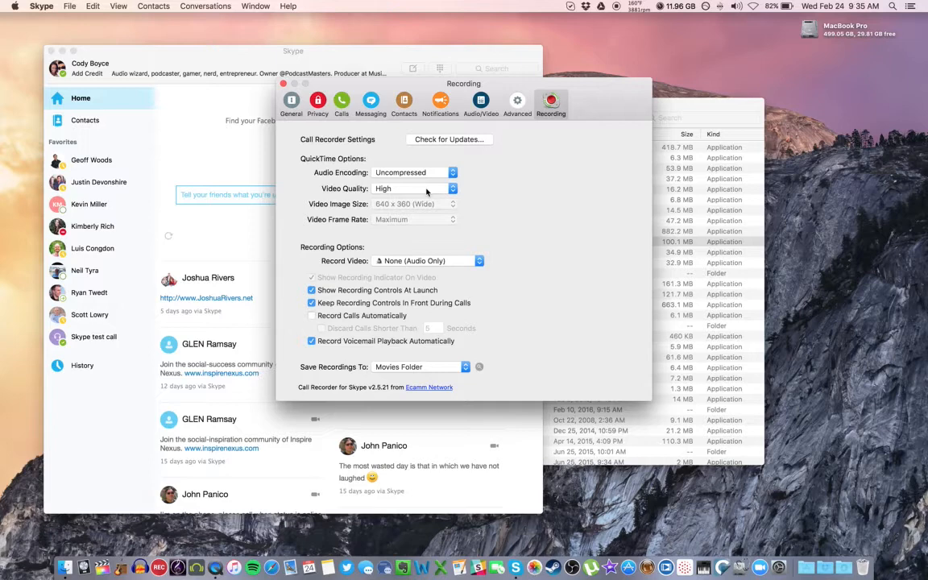
mouse_move(435, 190)
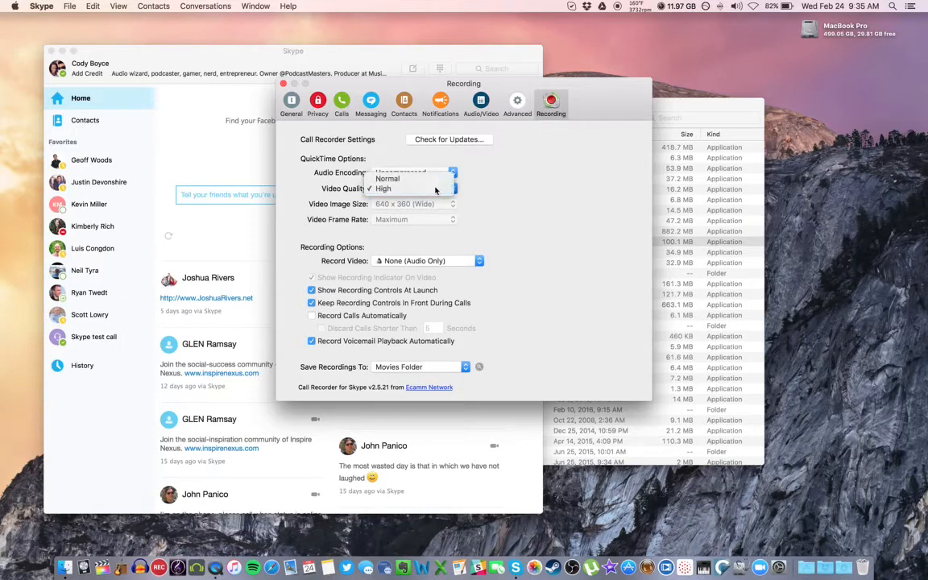
click(383, 189)
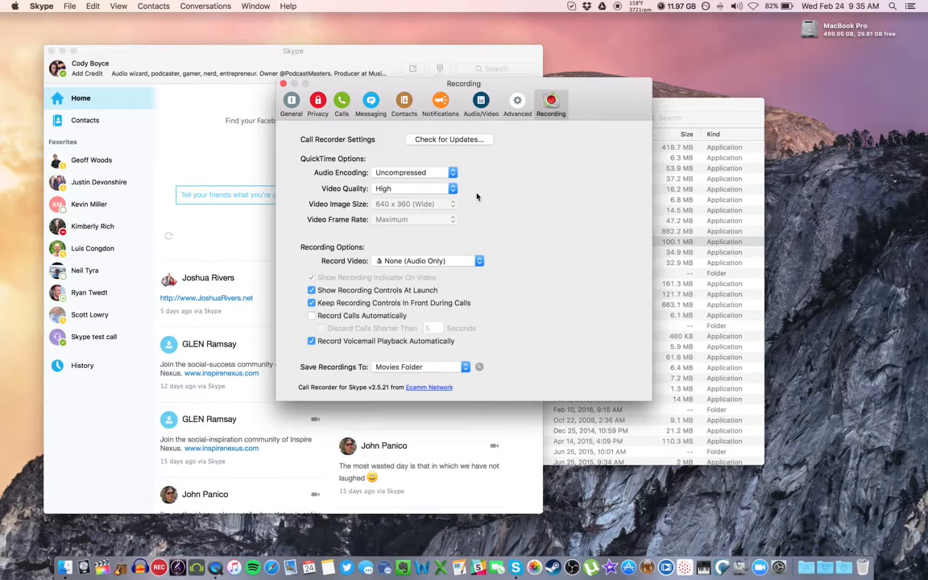
mouse_move(435, 196)
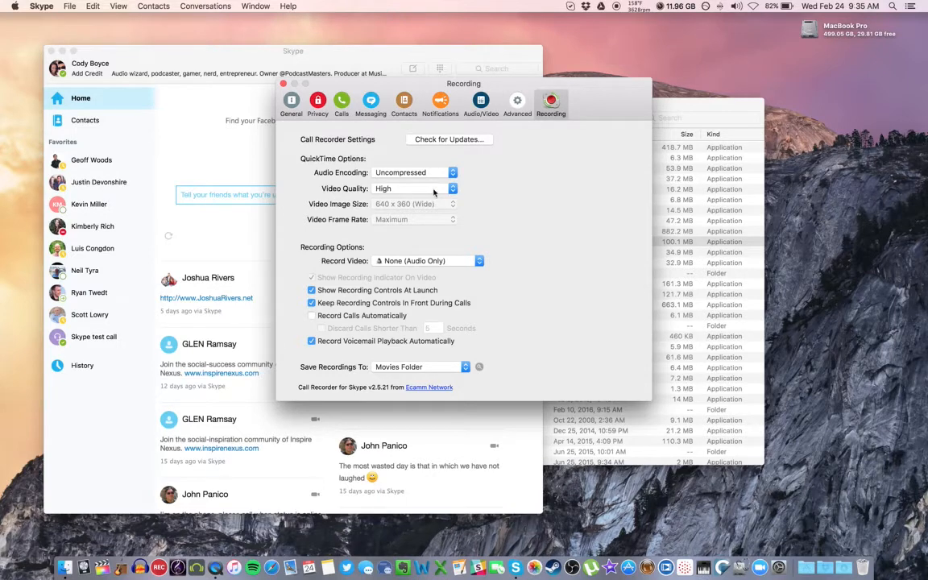
mouse_move(361, 235)
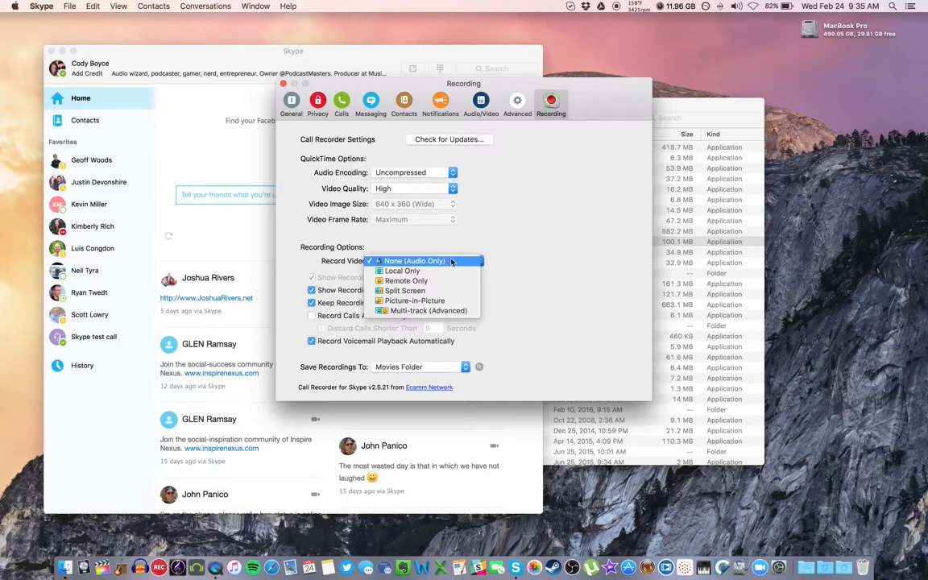
mouse_move(406, 280)
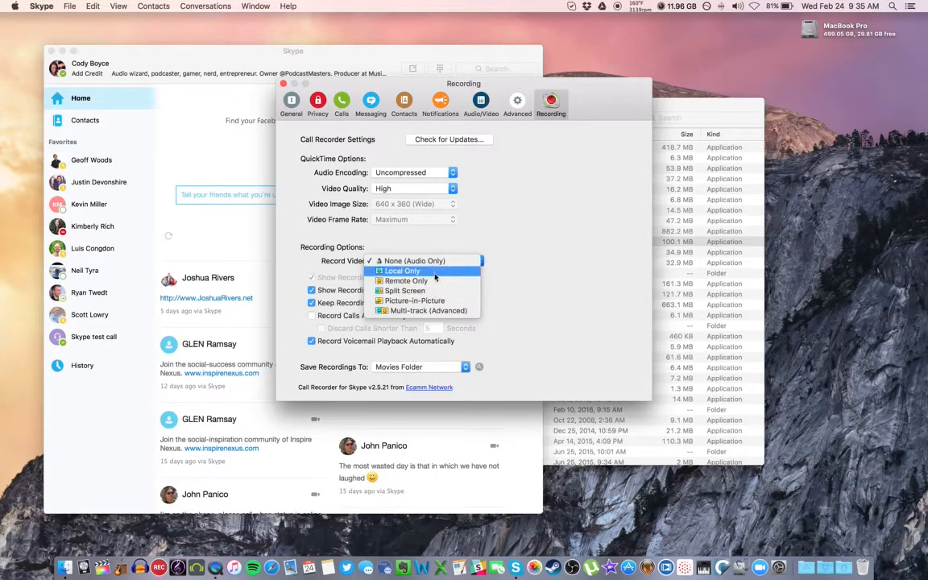
click(414, 261)
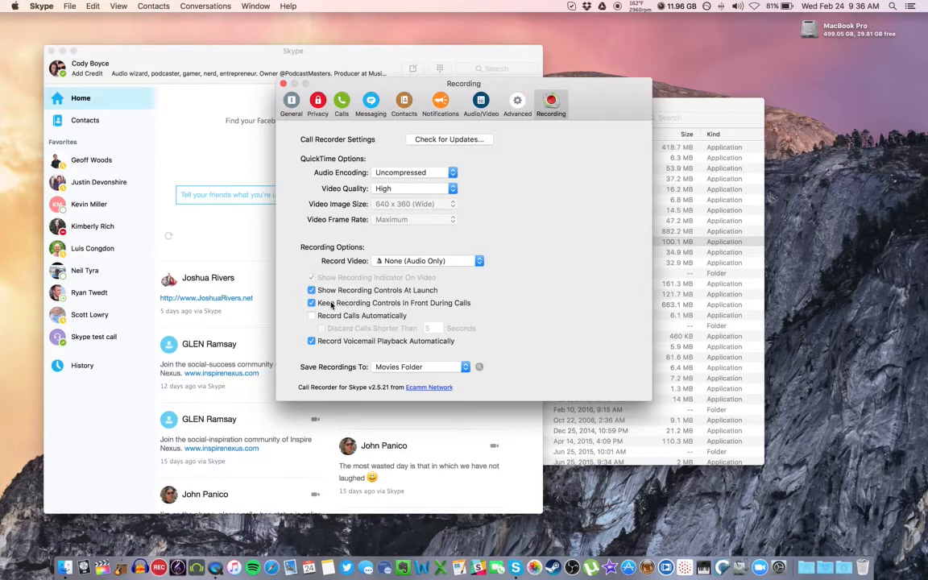
click(312, 314)
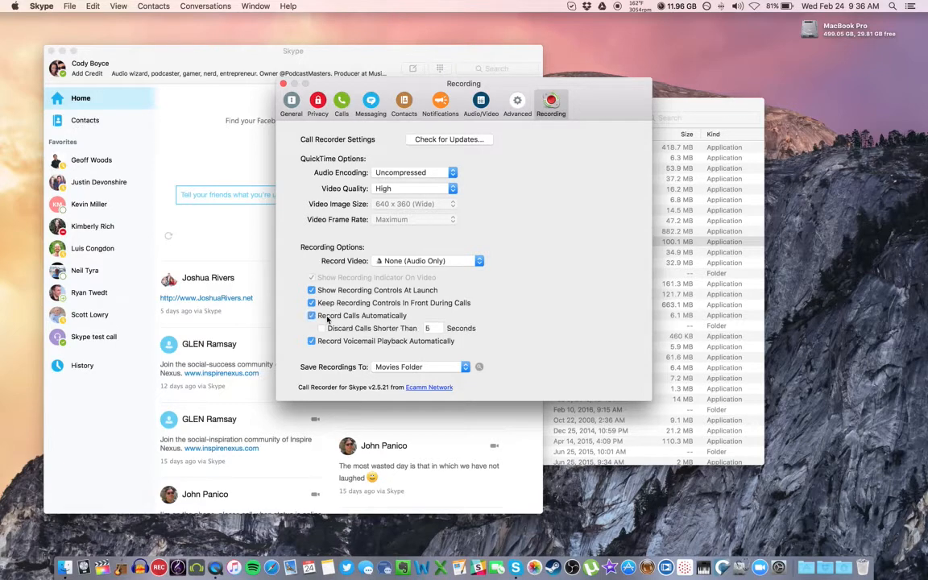
click(312, 328)
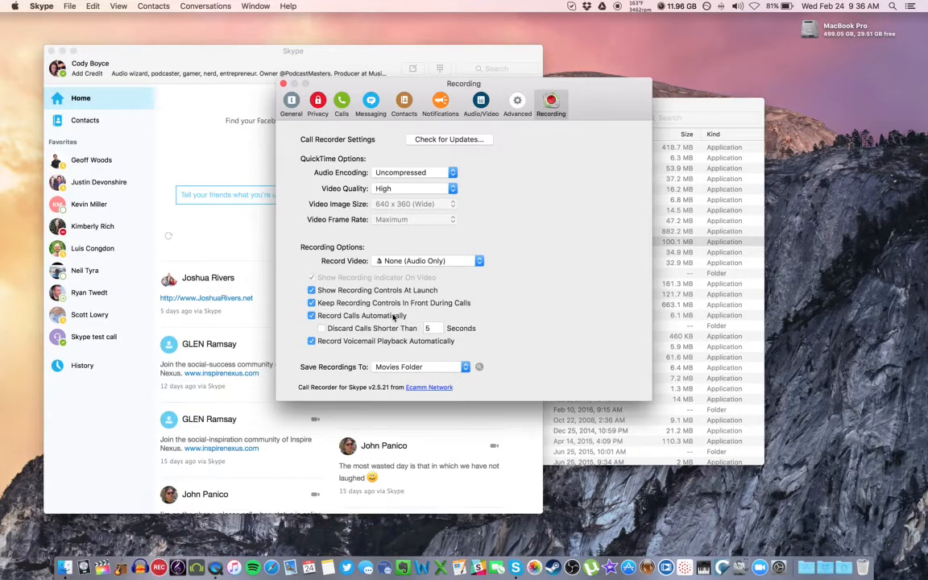
mouse_move(357, 315)
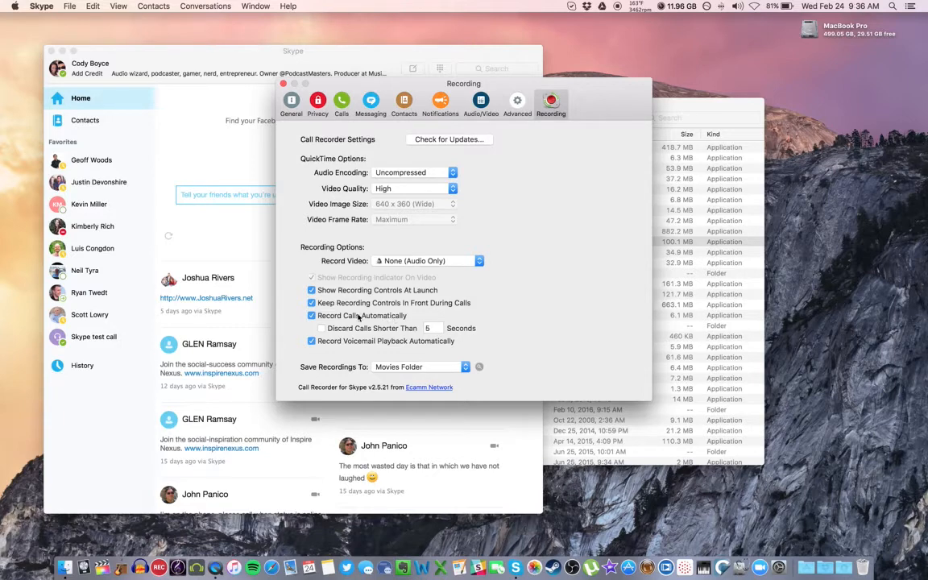
click(312, 314)
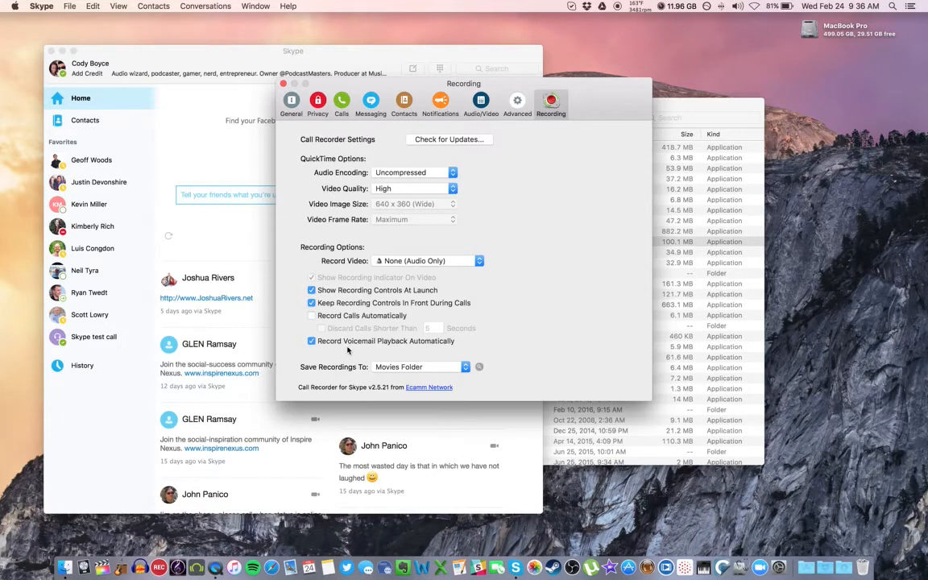
mouse_move(380, 341)
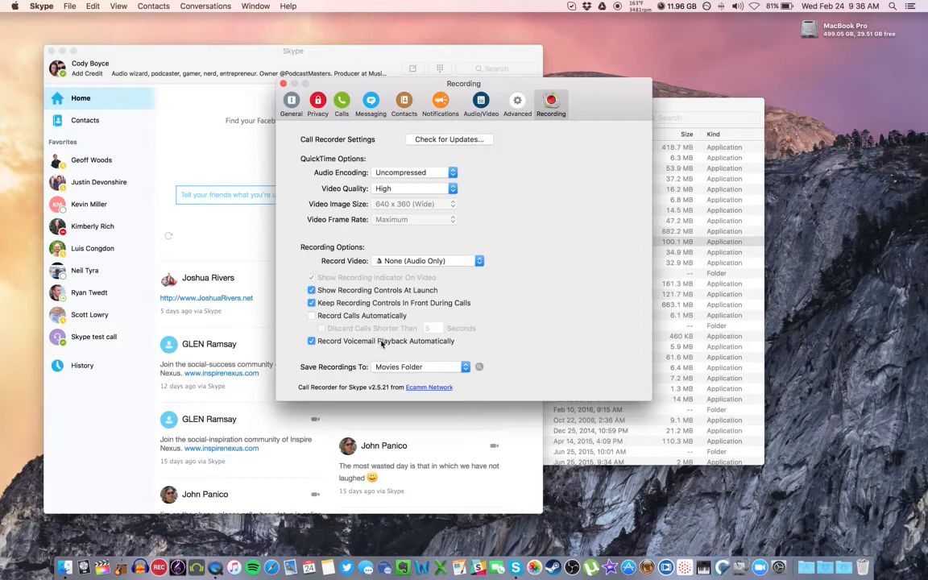
click(311, 342)
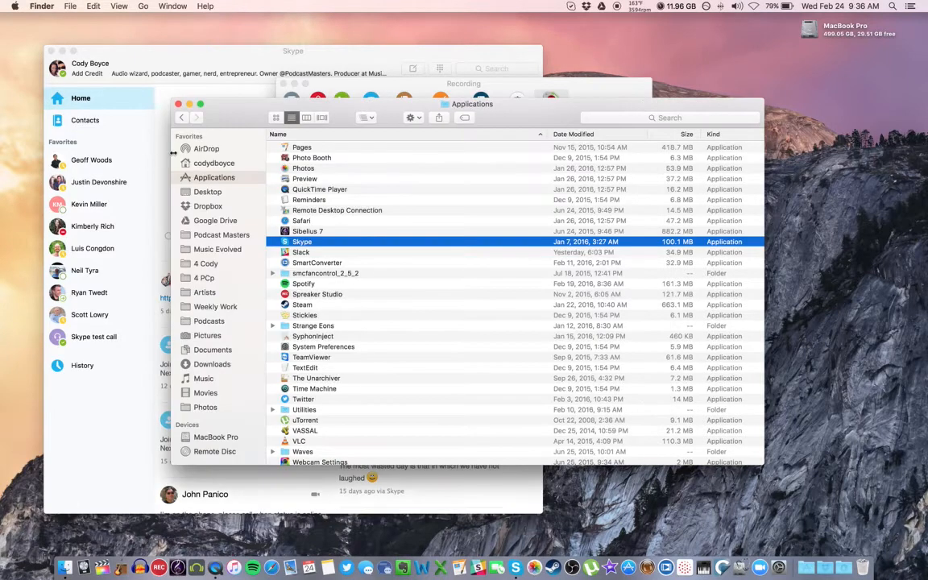
Step: Keep the Call Recorder's Save Recordings To location set to the Movies folder
click(212, 162)
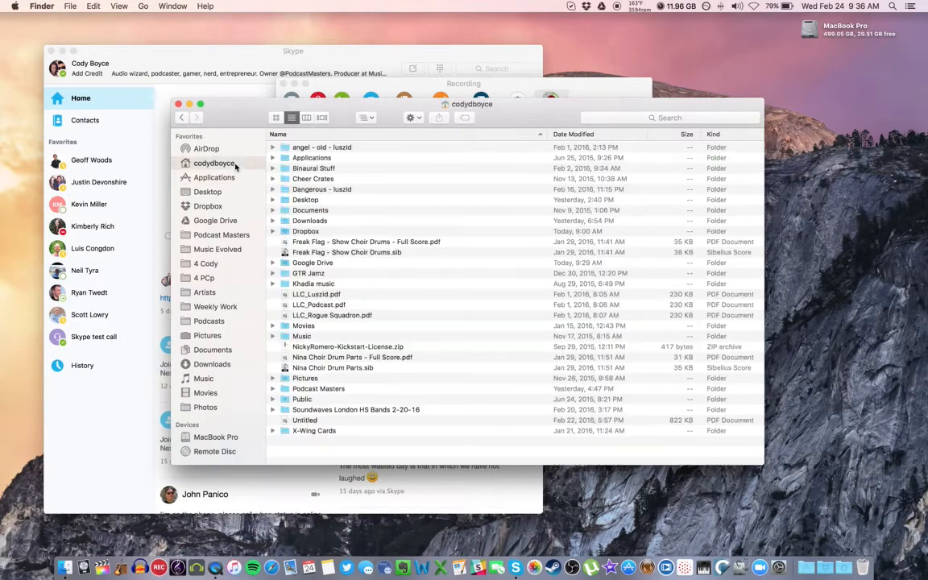
mouse_move(313, 337)
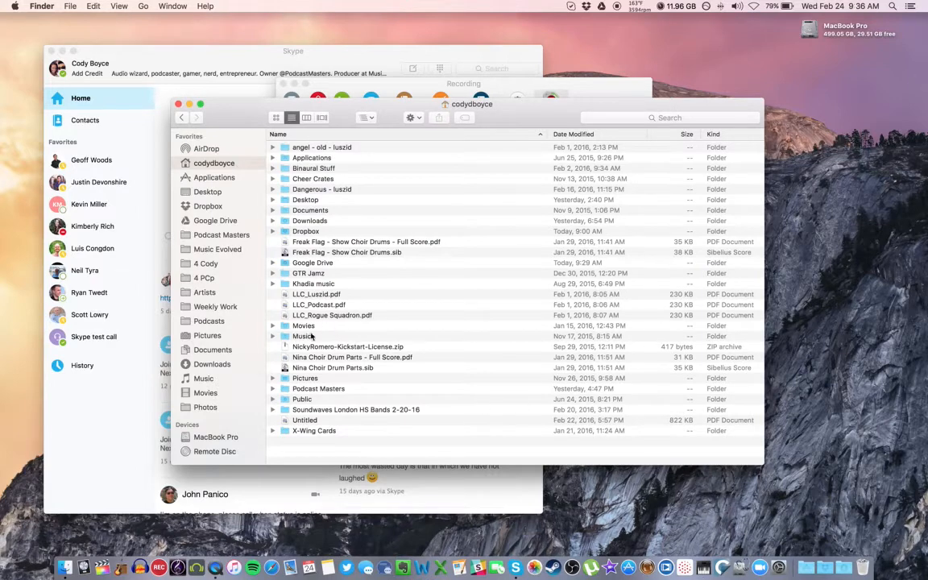
click(302, 325)
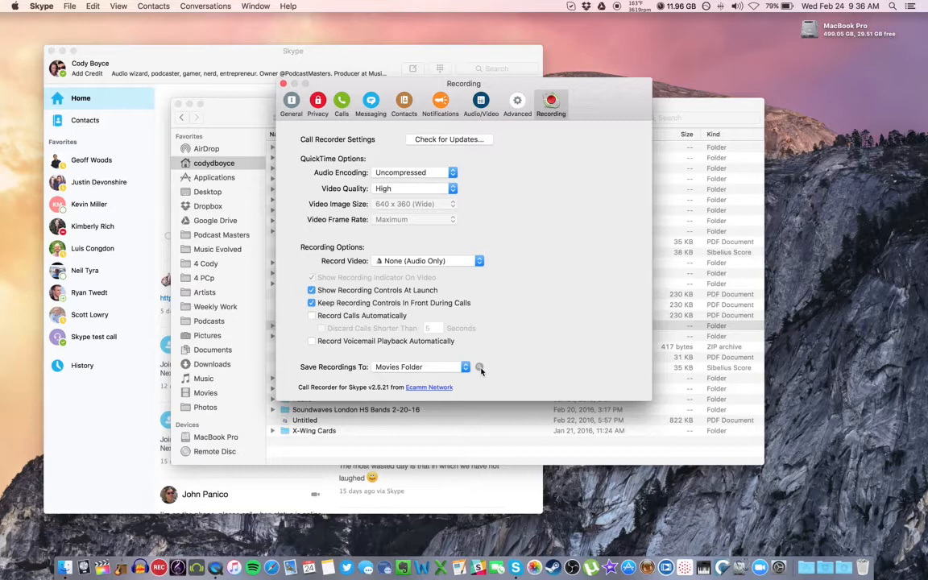
click(480, 367)
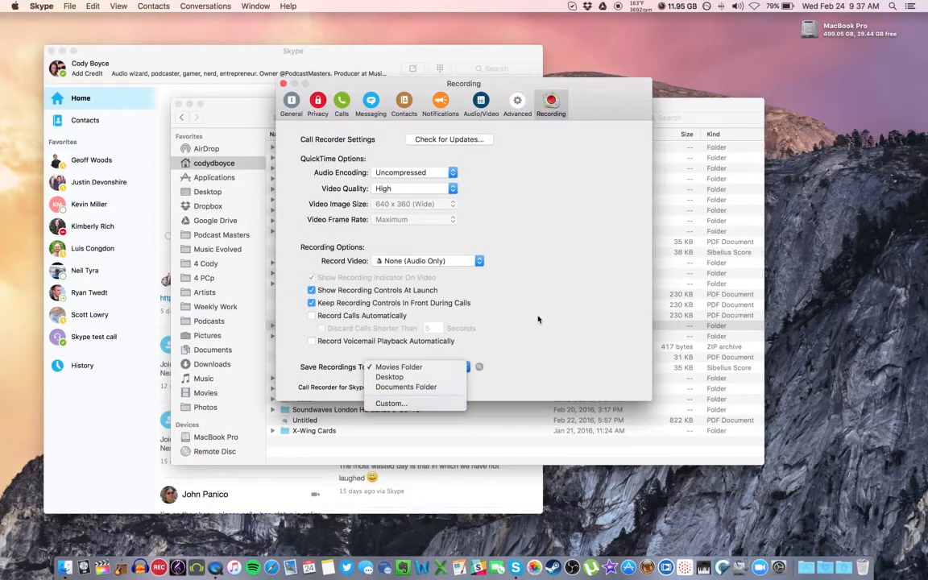
click(400, 367)
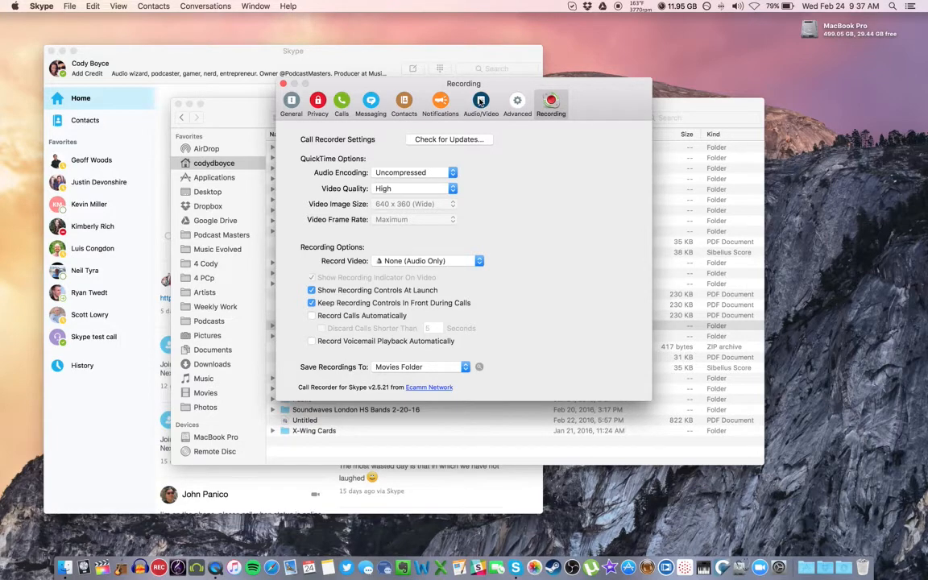
Step: Review the microphone inputs and leave Built-in Microphone selected
click(480, 100)
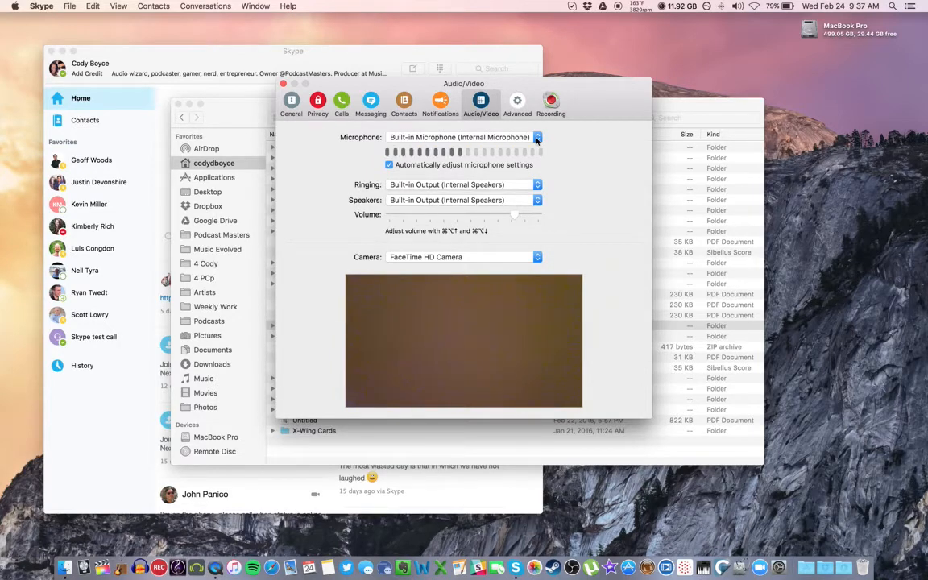
click(538, 137)
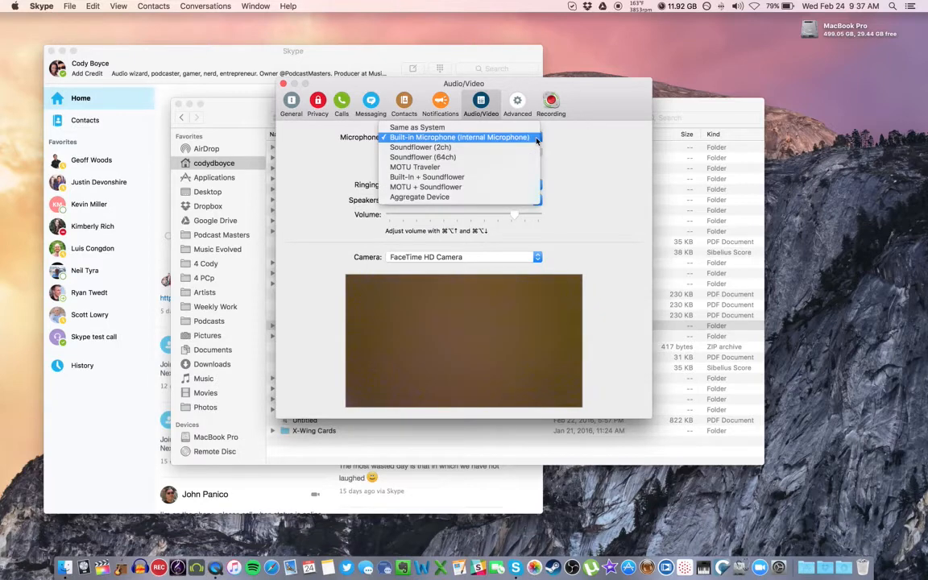
mouse_move(438, 136)
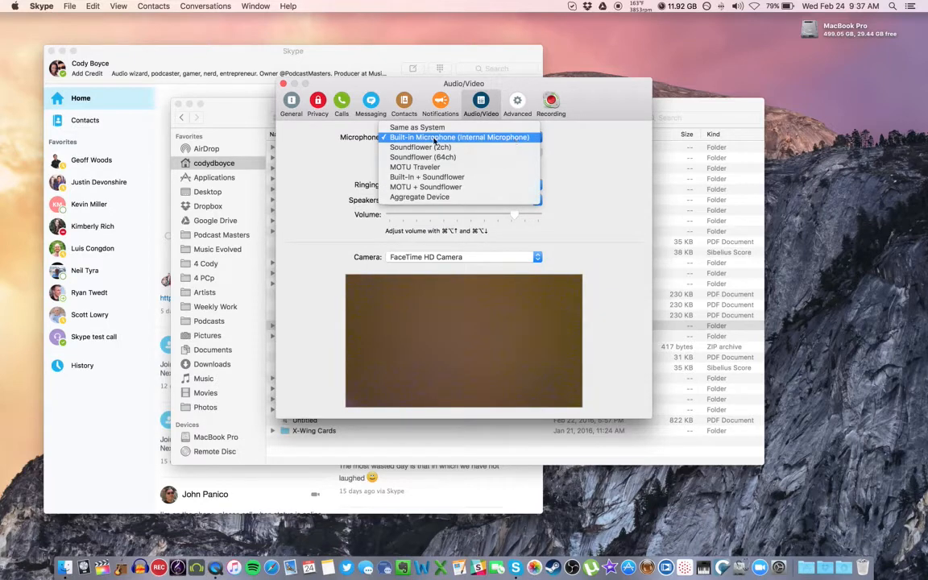
click(459, 137)
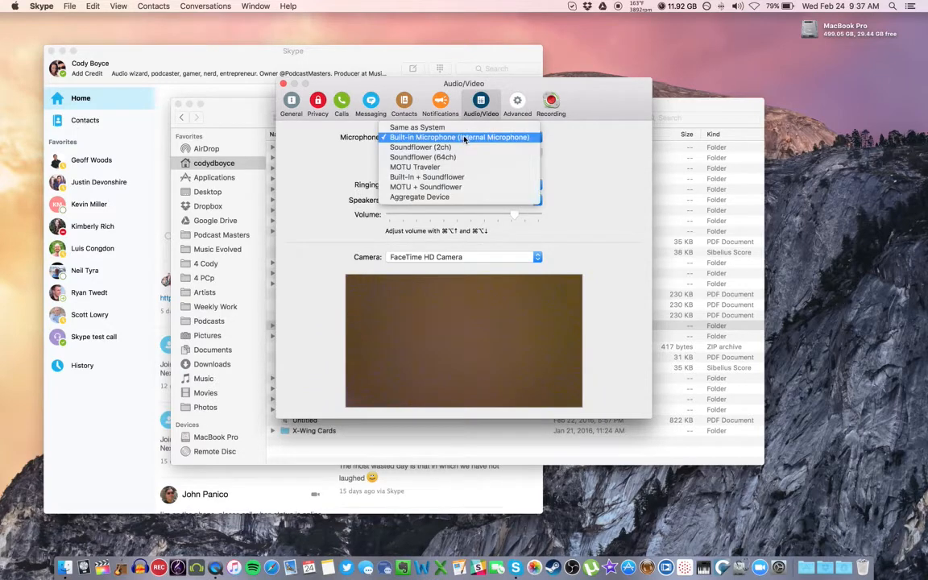
mouse_move(416, 166)
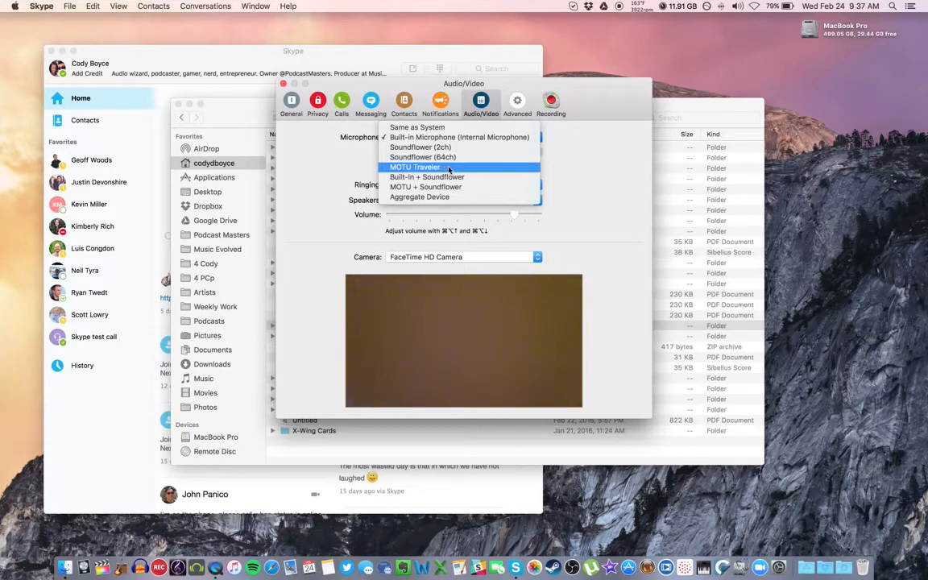
click(459, 136)
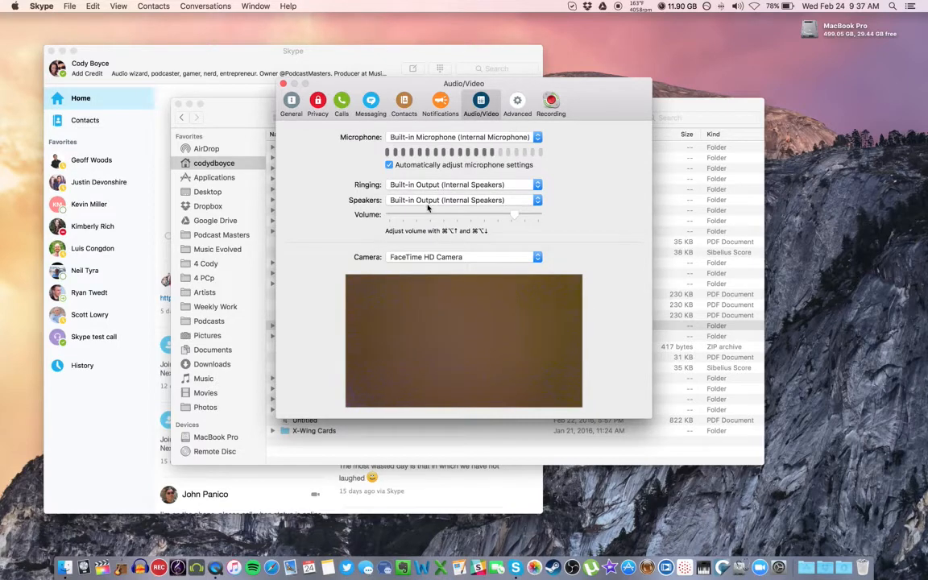
mouse_move(618, 209)
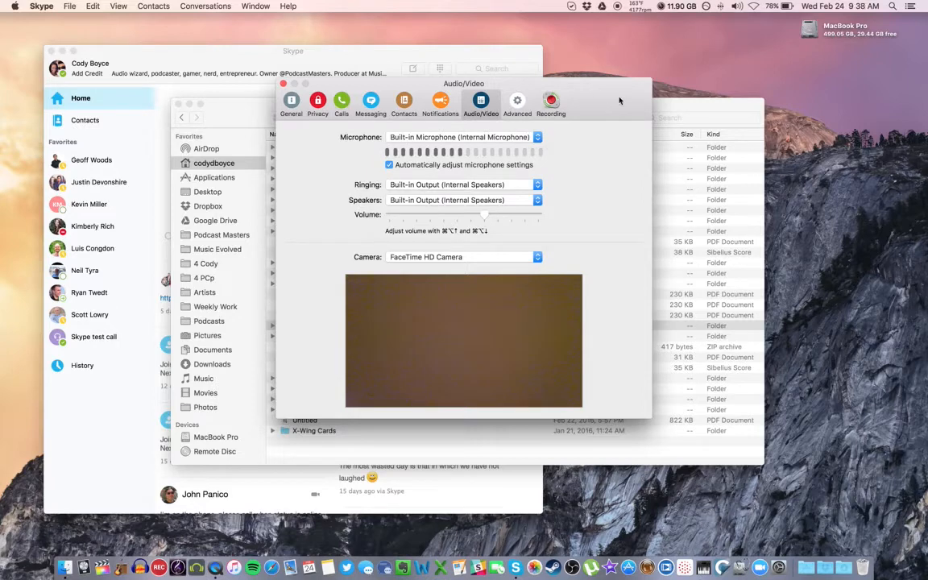
mouse_move(611, 114)
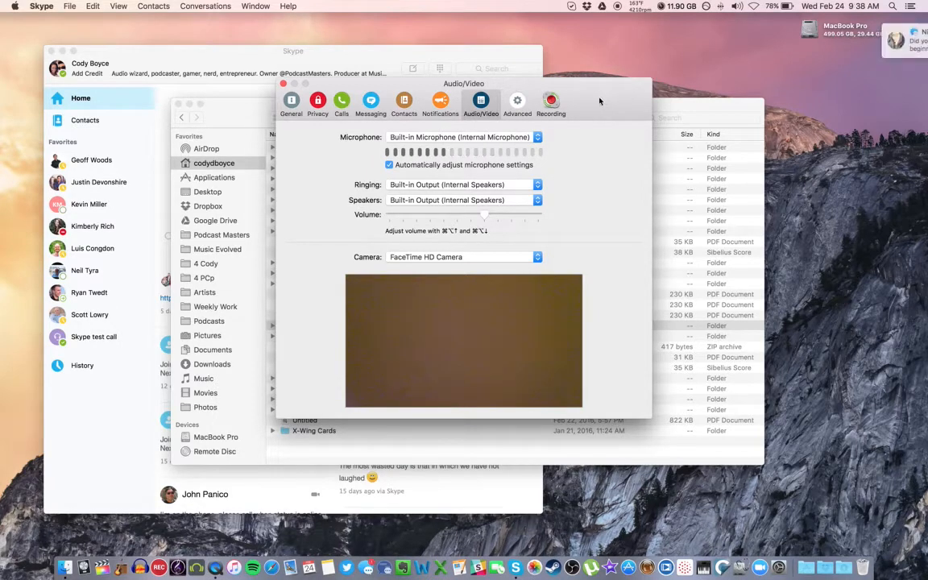
click(921, 6)
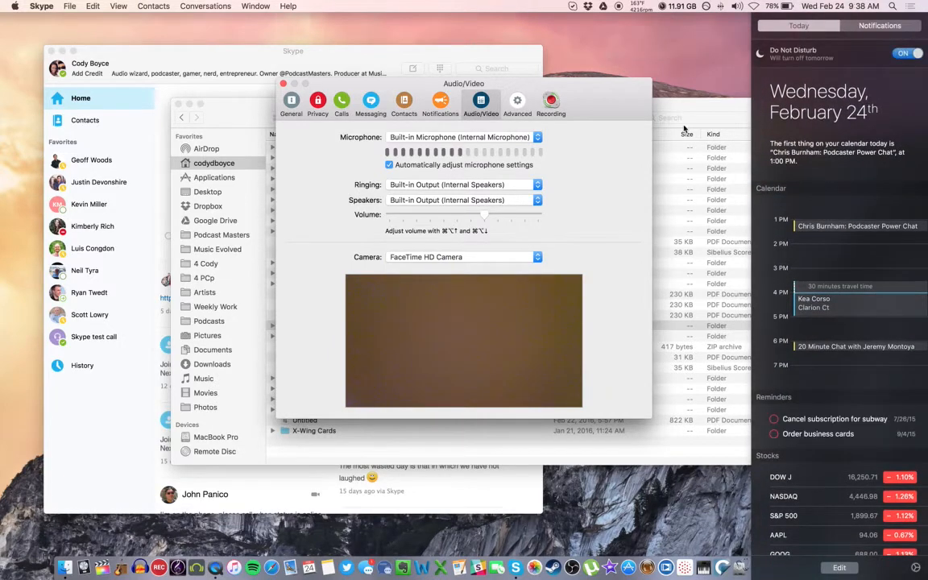
click(917, 7)
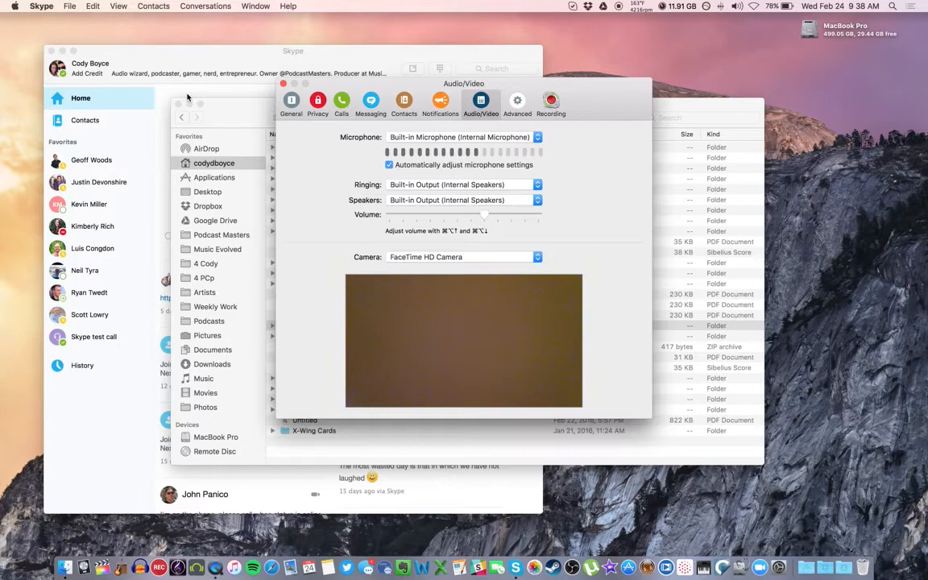
click(13, 6)
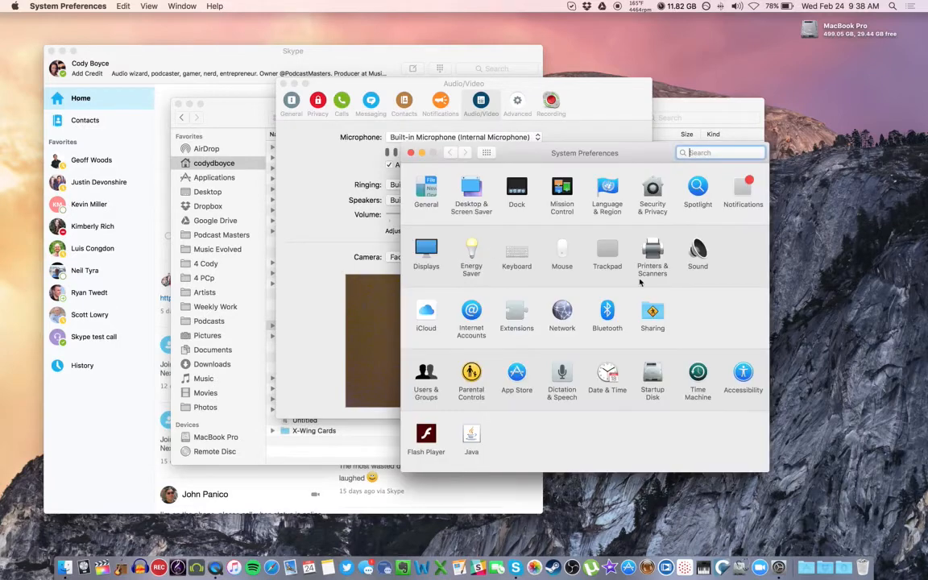
click(697, 251)
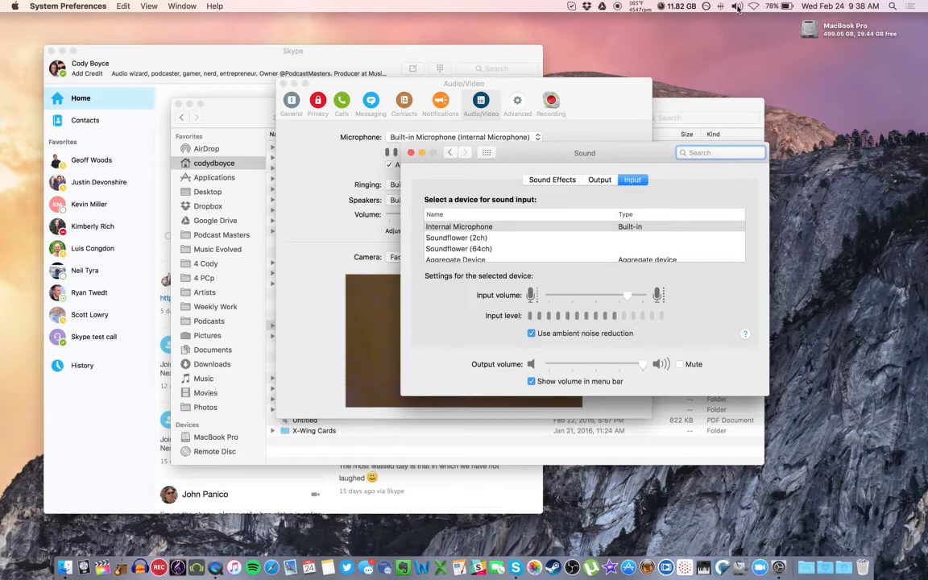
click(738, 6)
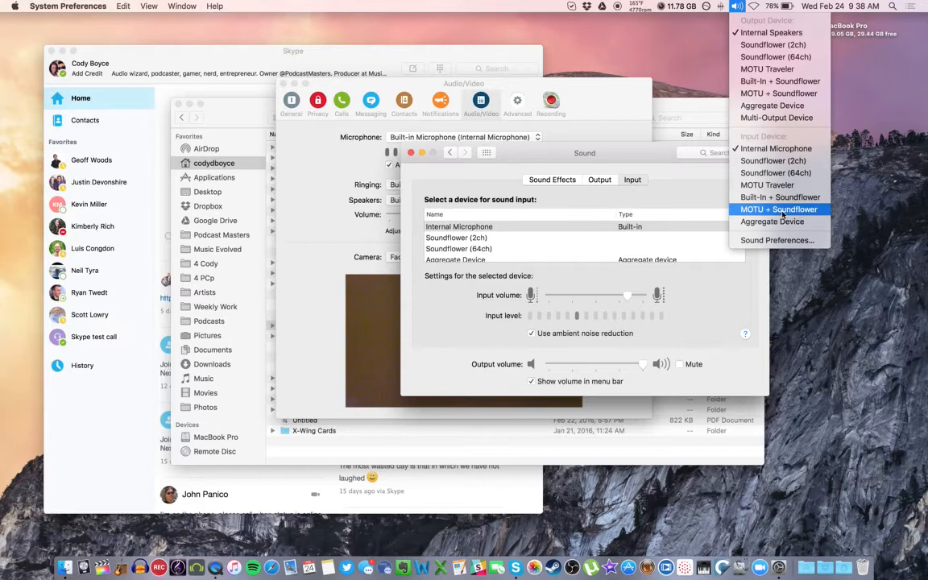
mouse_move(776, 240)
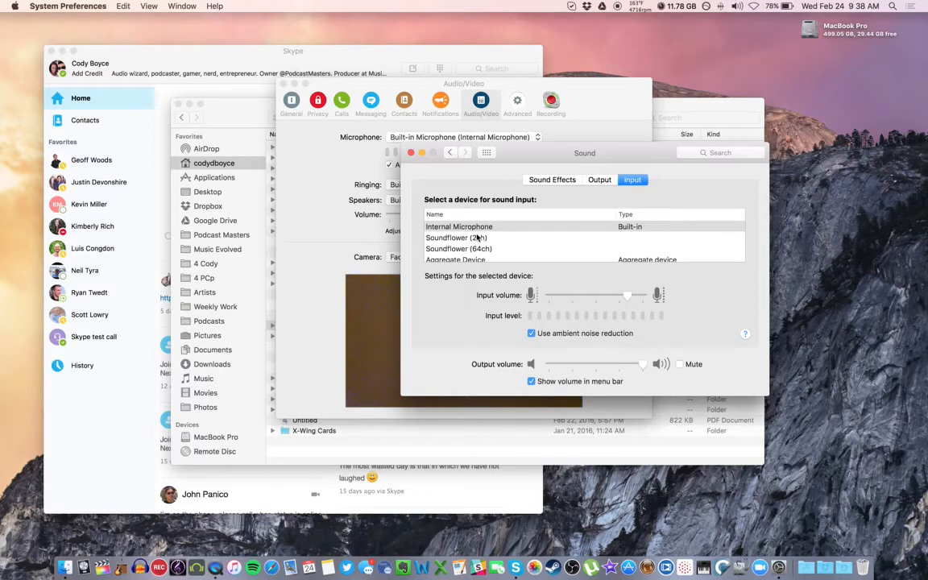
click(458, 226)
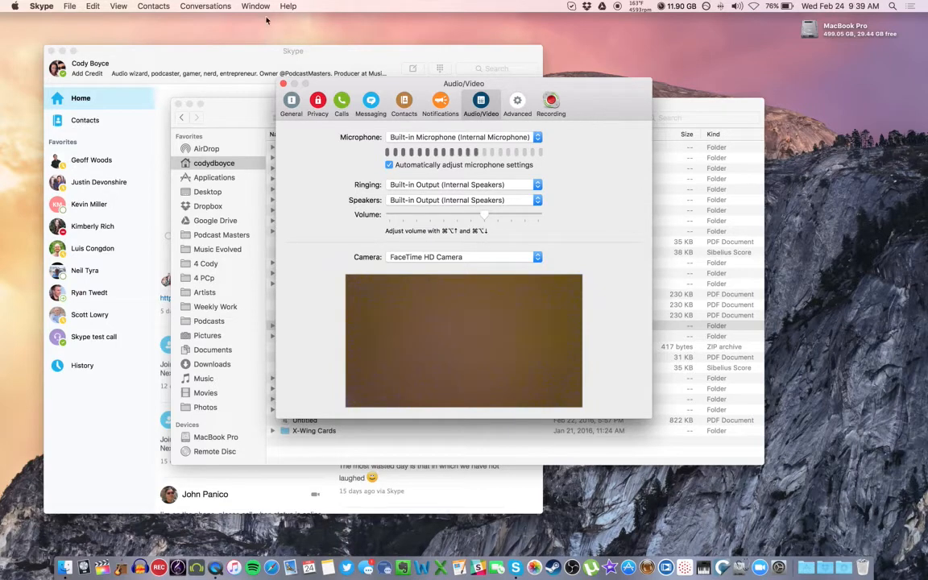
Step: Close Preferences and show the Call Recorder panel via View > Call Recorder
click(283, 83)
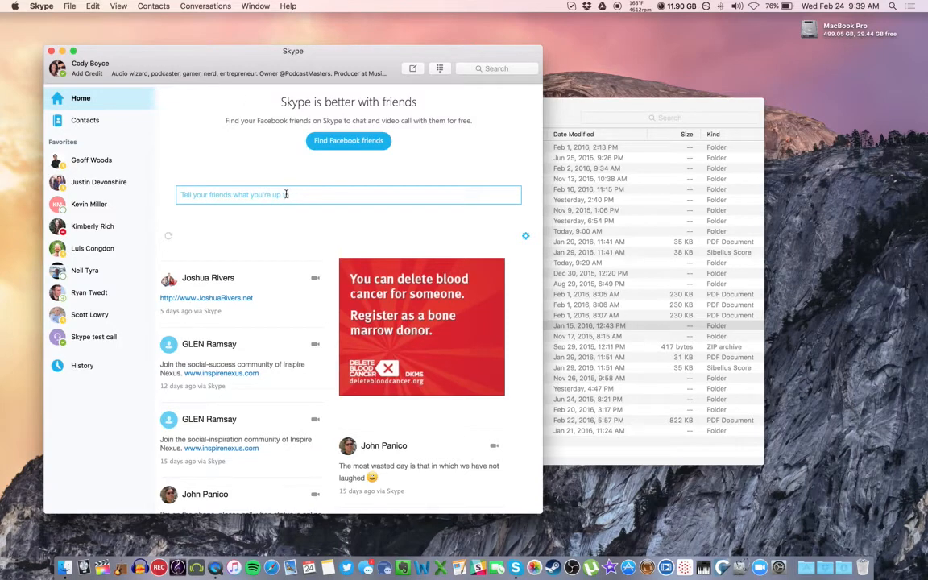
mouse_move(238, 58)
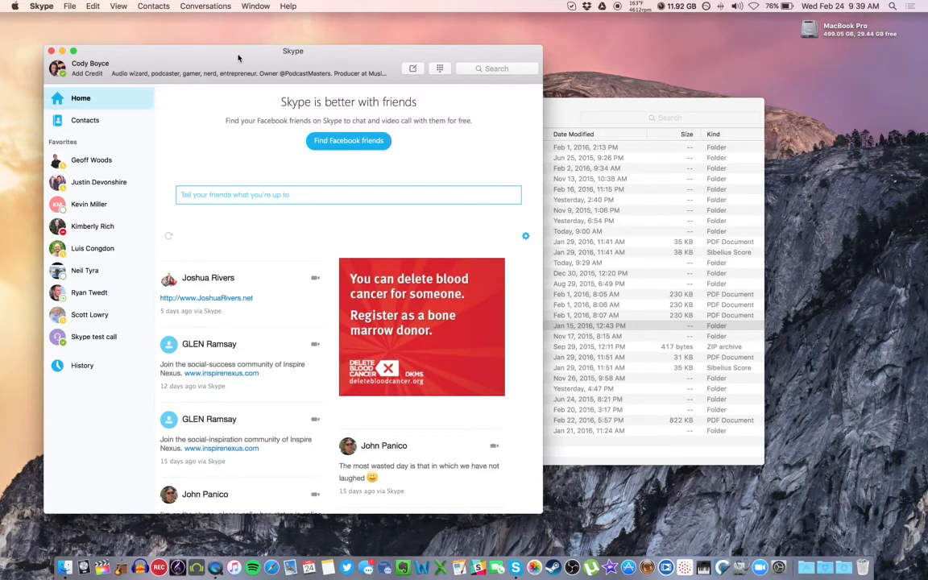
mouse_move(139, 4)
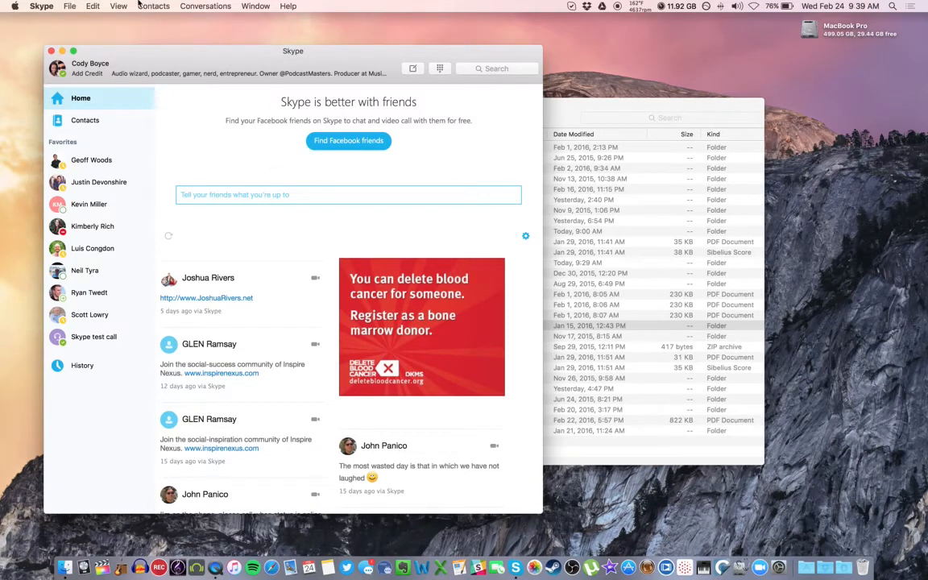
mouse_move(215, 64)
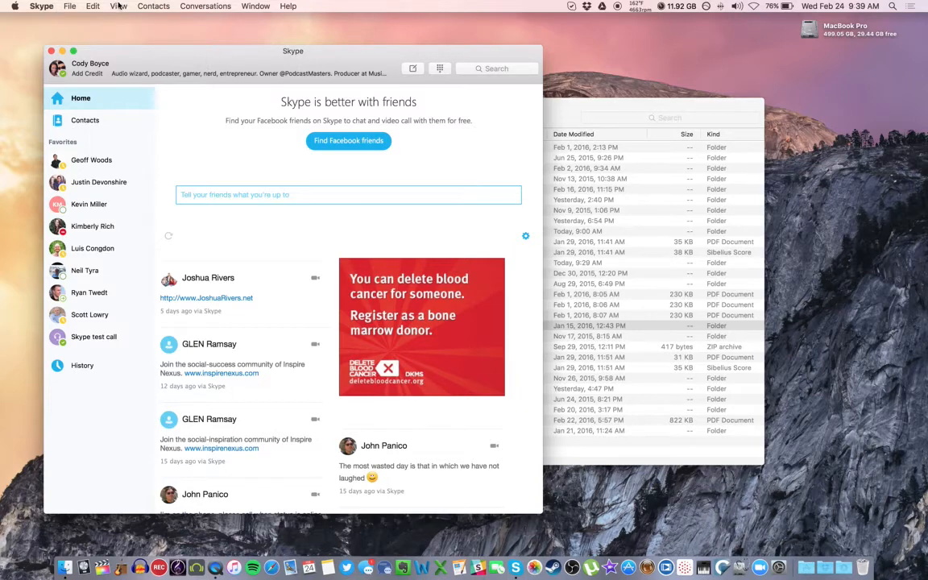
click(119, 6)
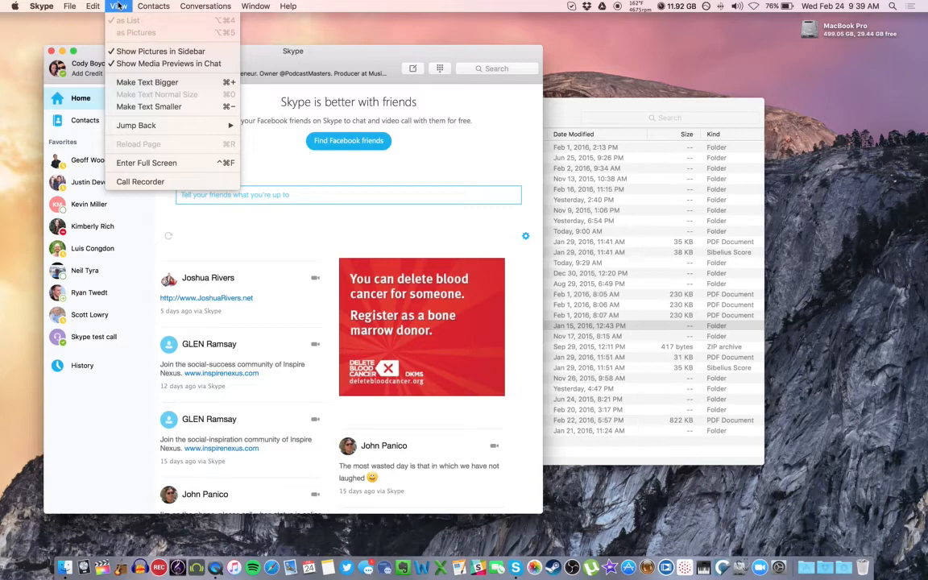
click(141, 180)
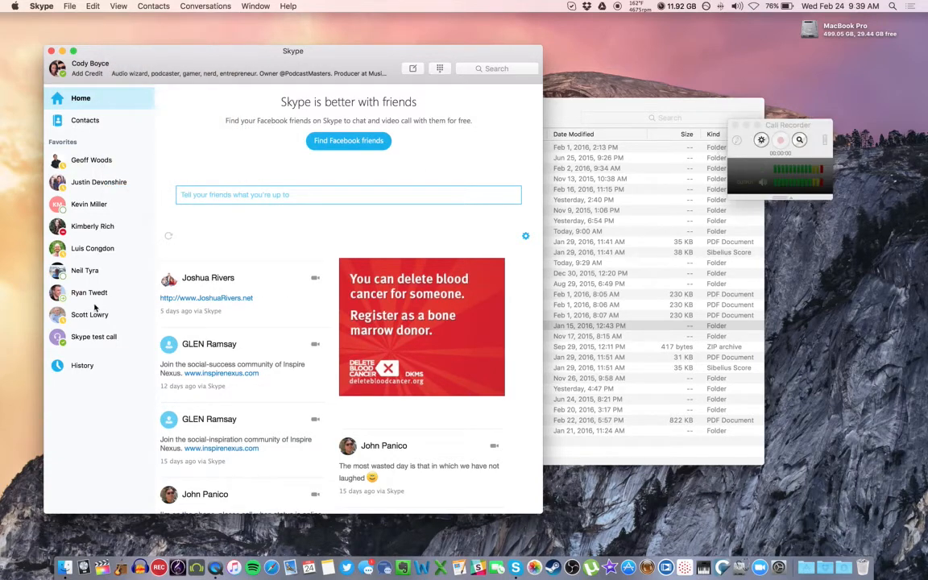
Step: Place a recorded call to the Skype test service, then hang up
click(95, 337)
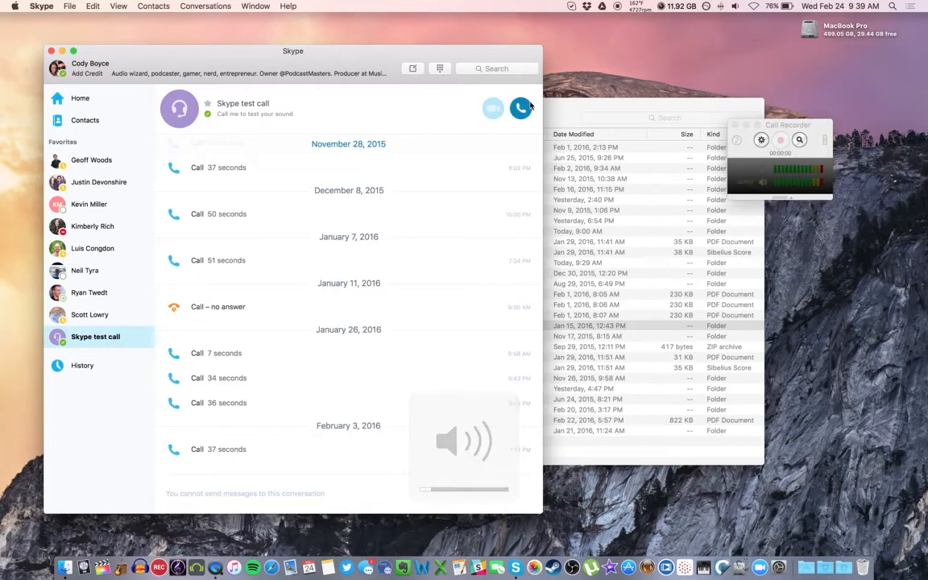
click(520, 108)
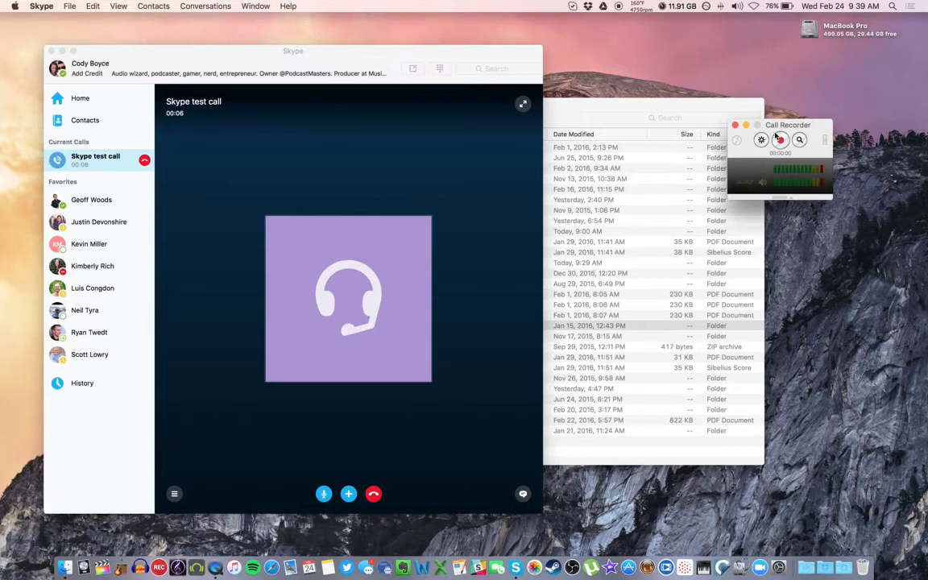
click(780, 138)
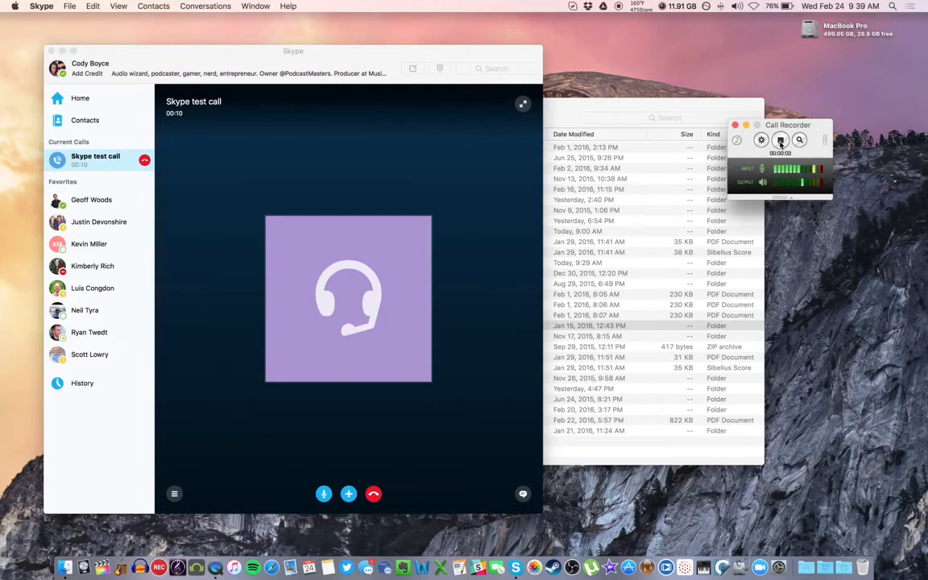
click(779, 138)
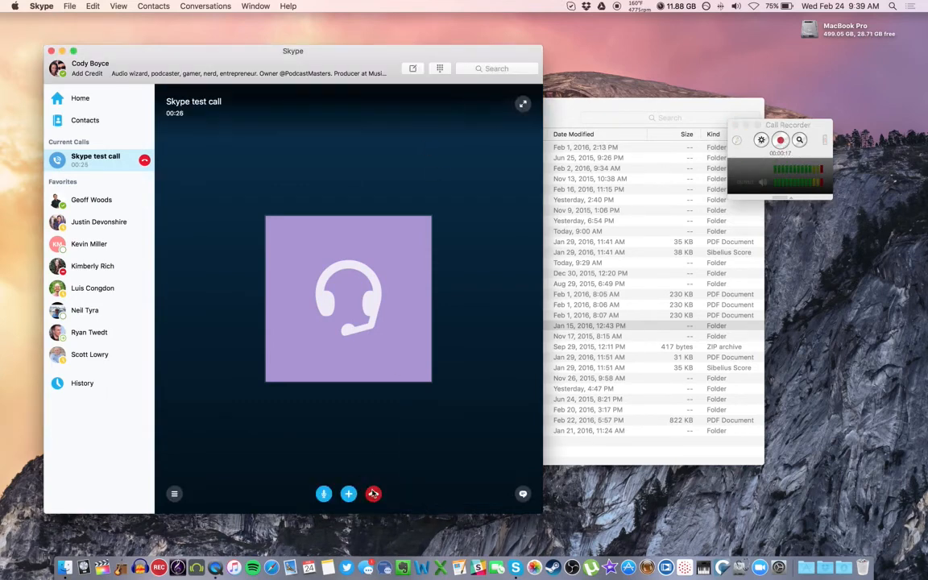
click(373, 493)
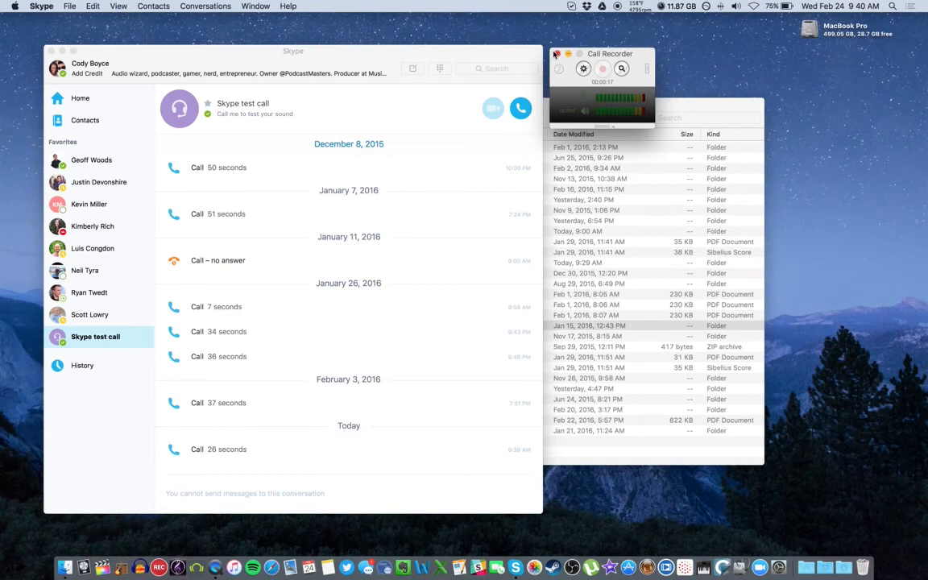
Step: Browse to Movies/Saved Calls in Finder and locate today's test call .mov recording
click(555, 55)
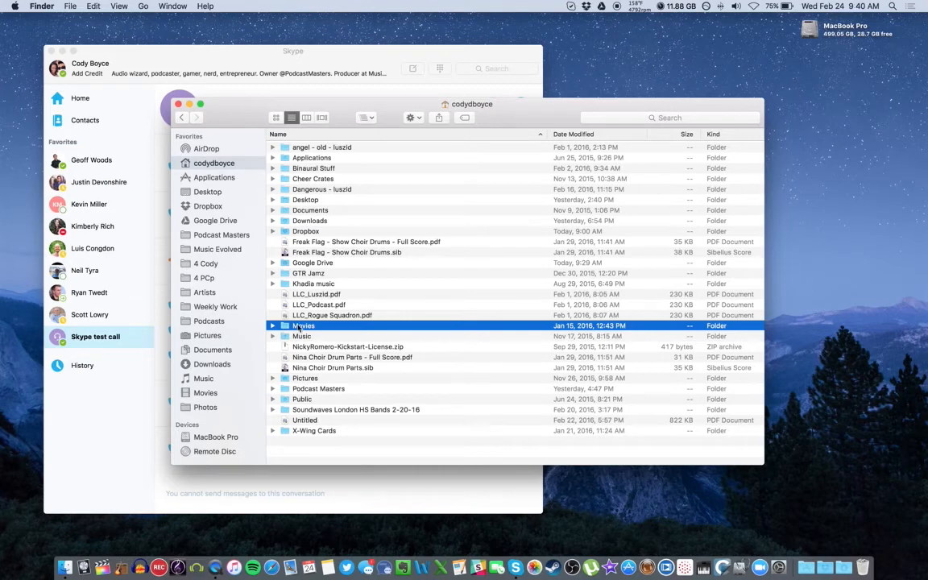
double_click(303, 325)
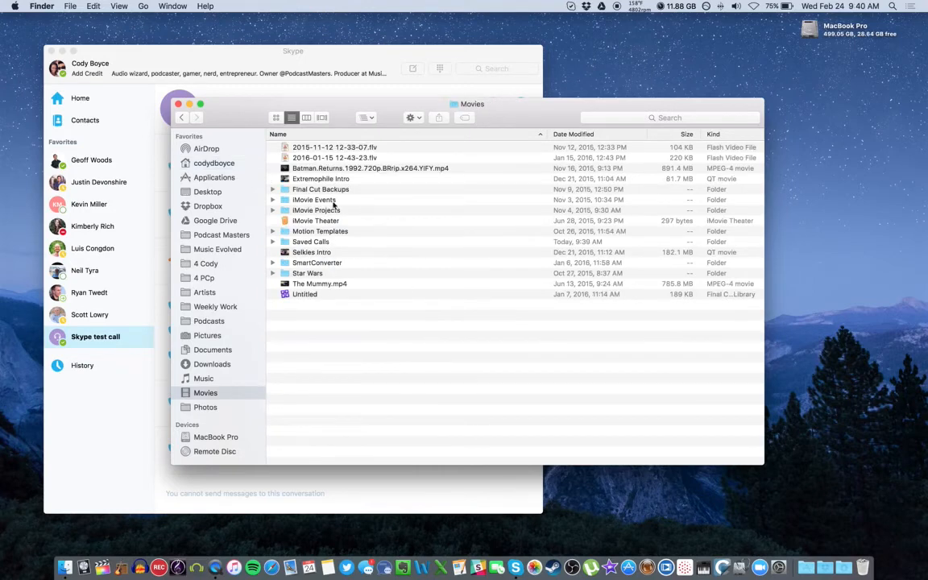
double_click(310, 241)
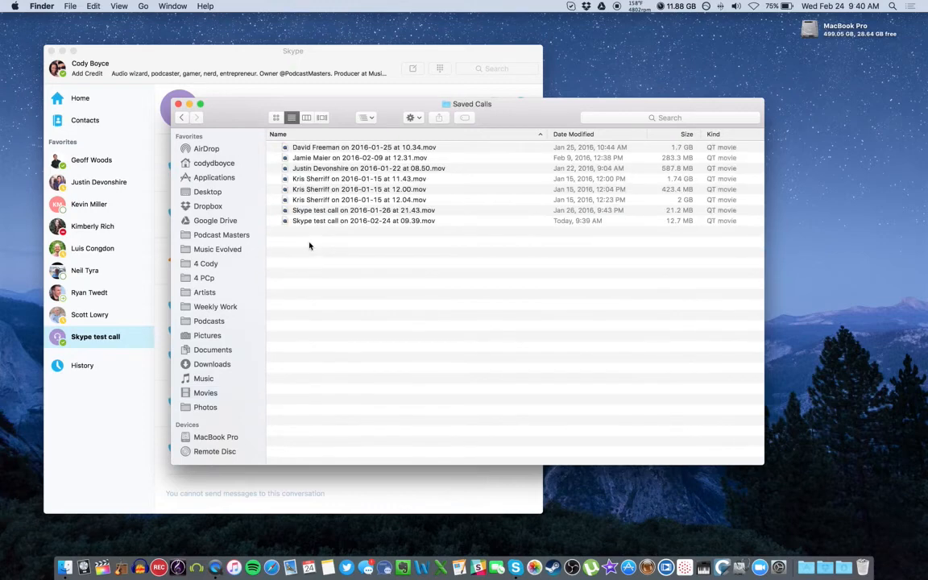
mouse_move(586, 422)
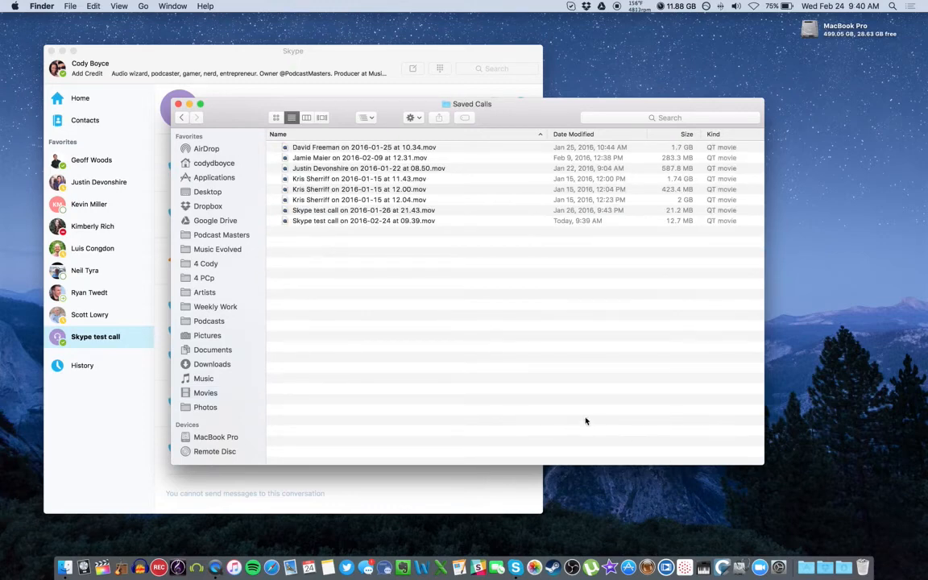
mouse_move(529, 345)
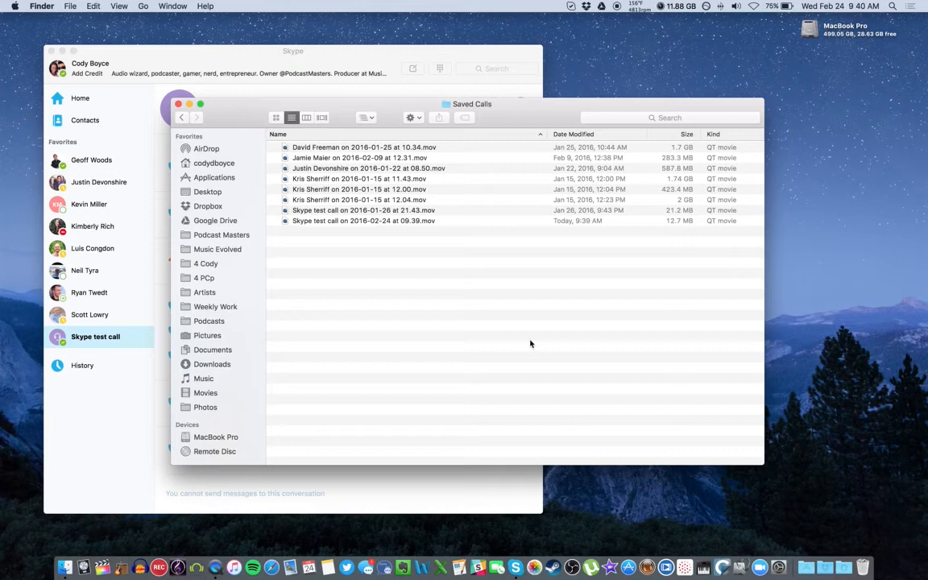
mouse_move(373, 233)
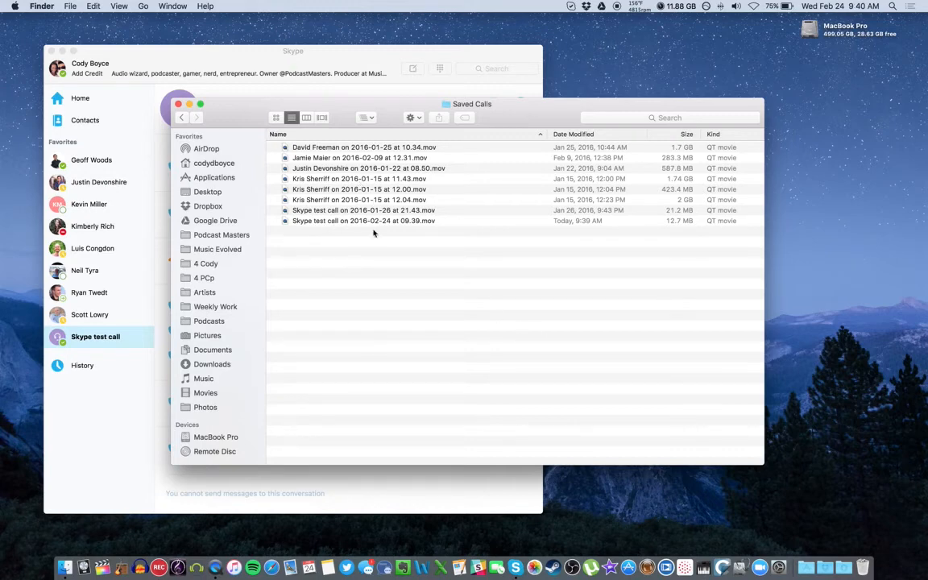
click(364, 220)
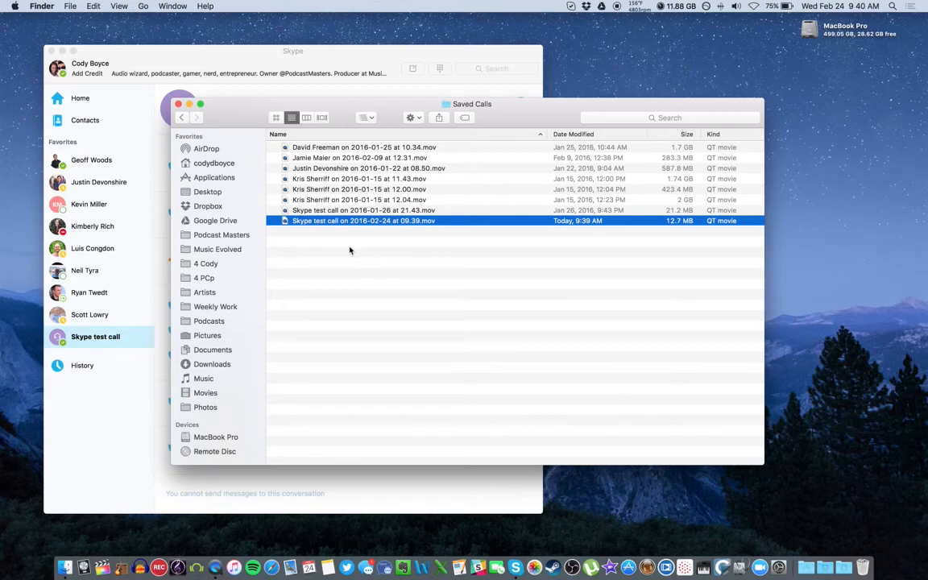
mouse_move(319, 225)
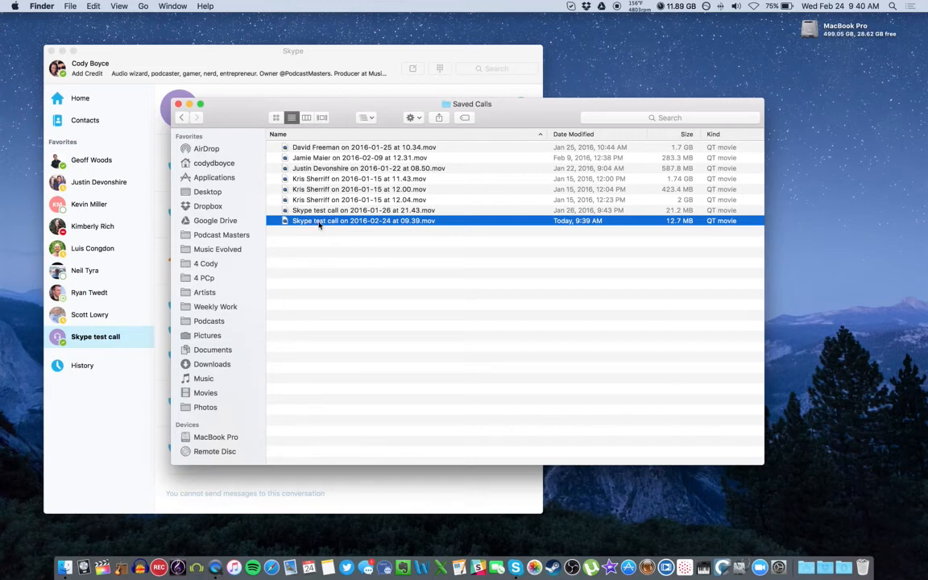
mouse_move(208, 206)
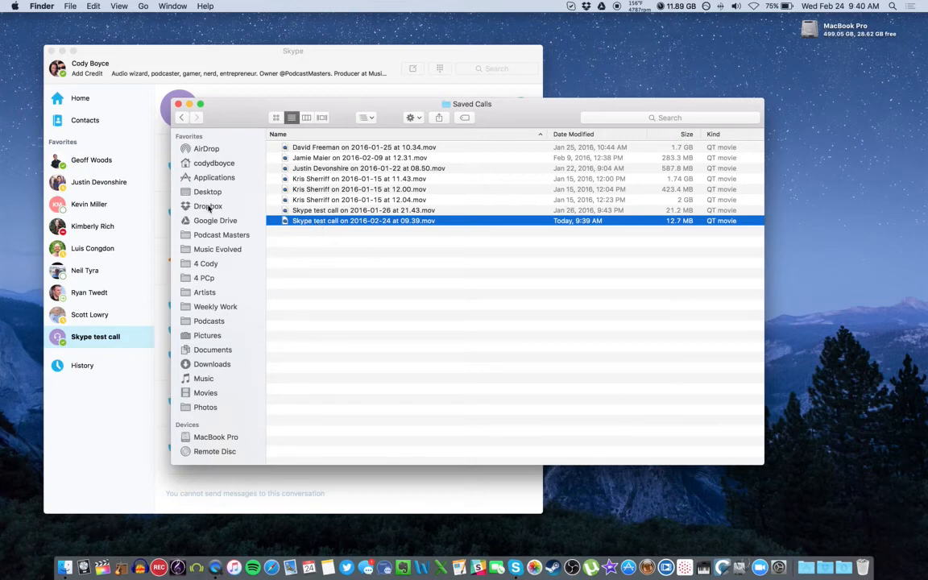
click(477, 282)
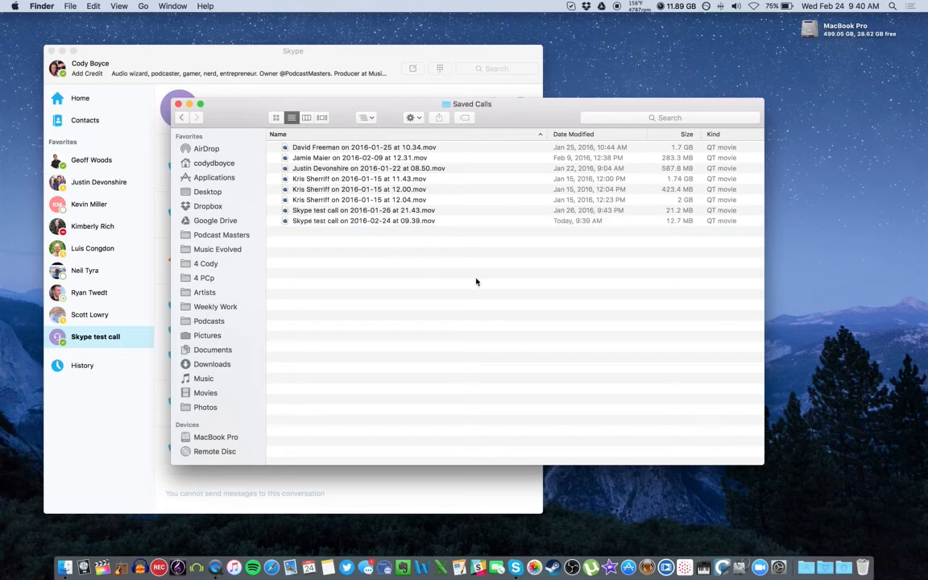
mouse_move(809, 558)
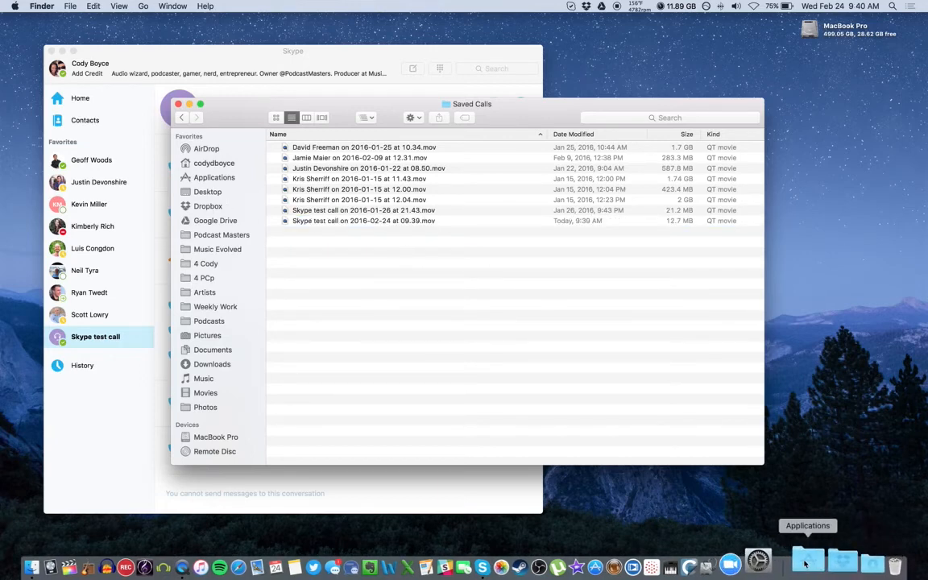
Step: Launch Split Movie Tracks from the Movie Tools applications so its drop window opens
click(364, 220)
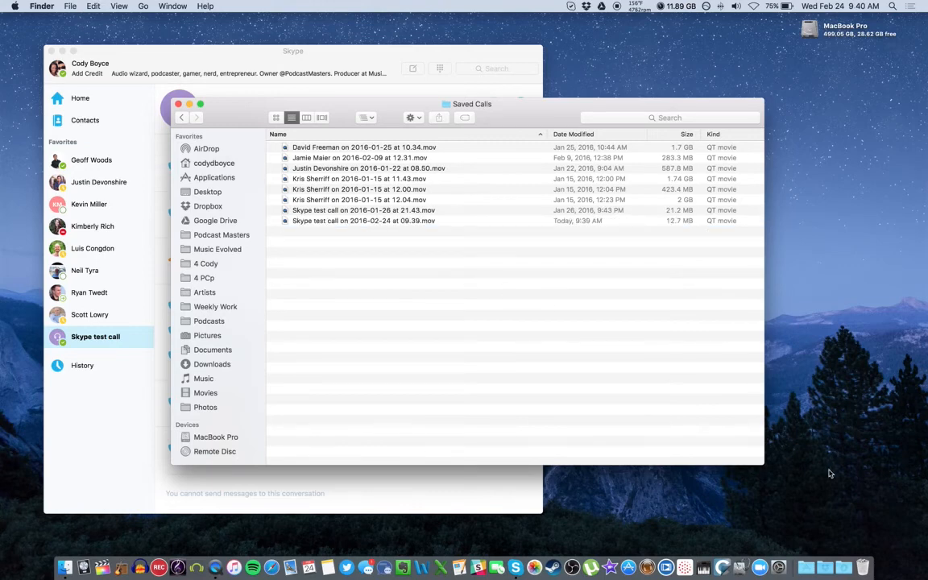
mouse_move(35, 573)
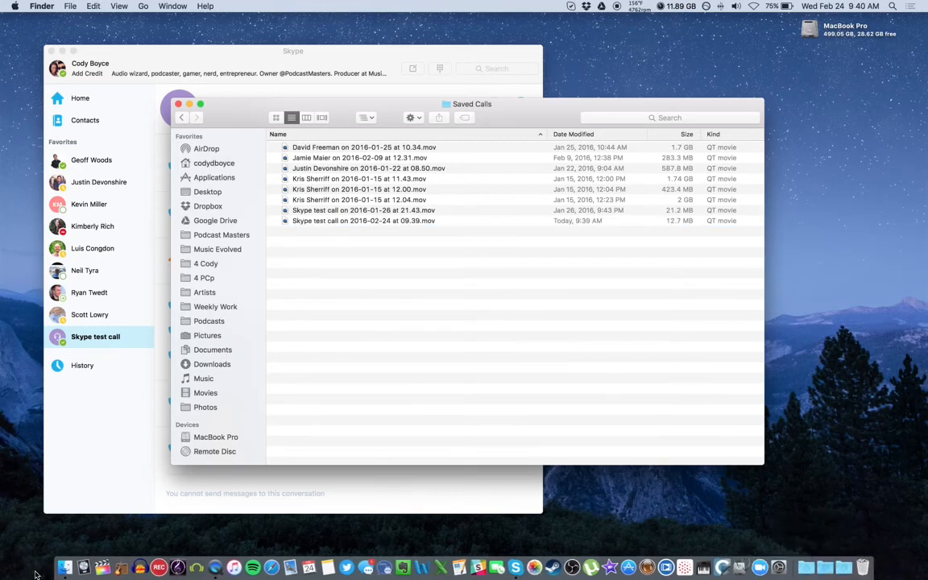
mouse_move(167, 469)
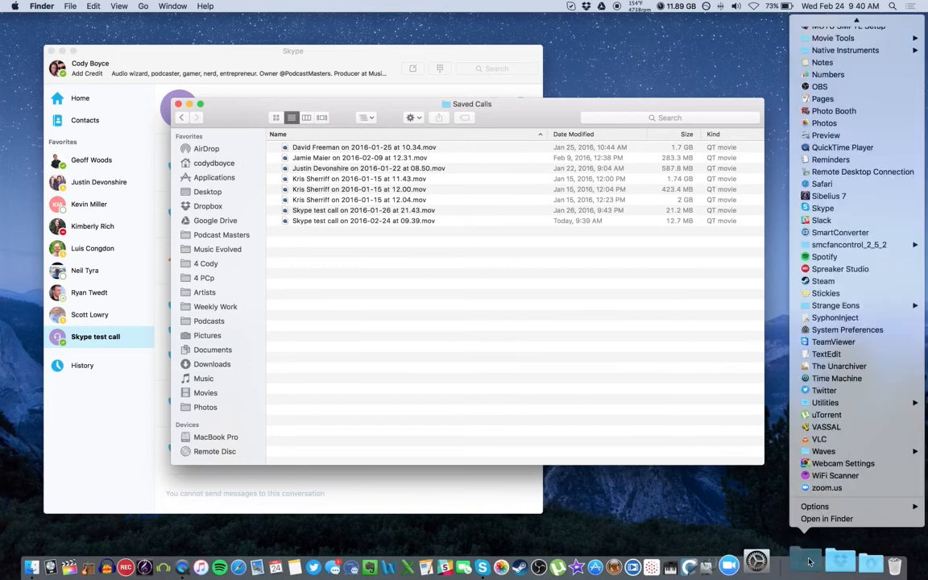
mouse_move(828, 74)
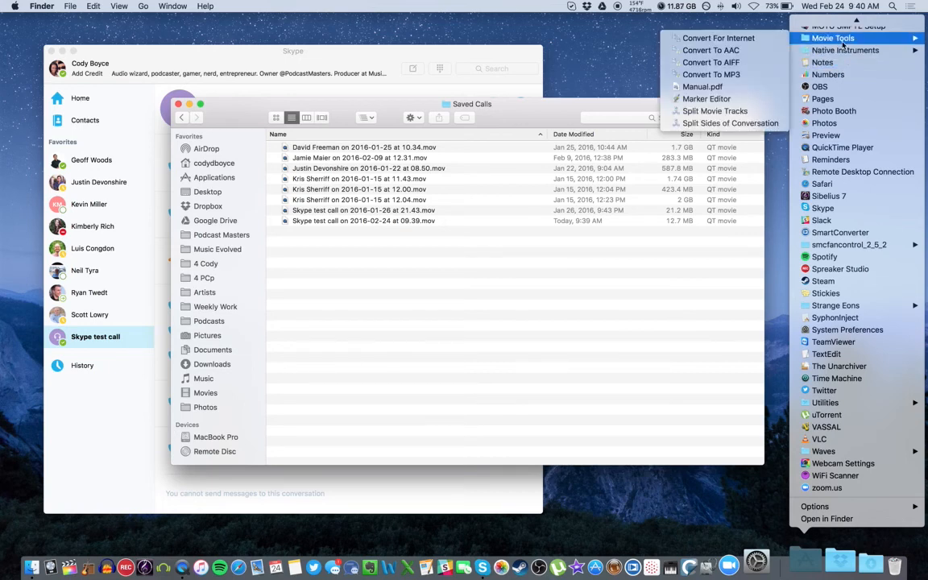
mouse_move(715, 110)
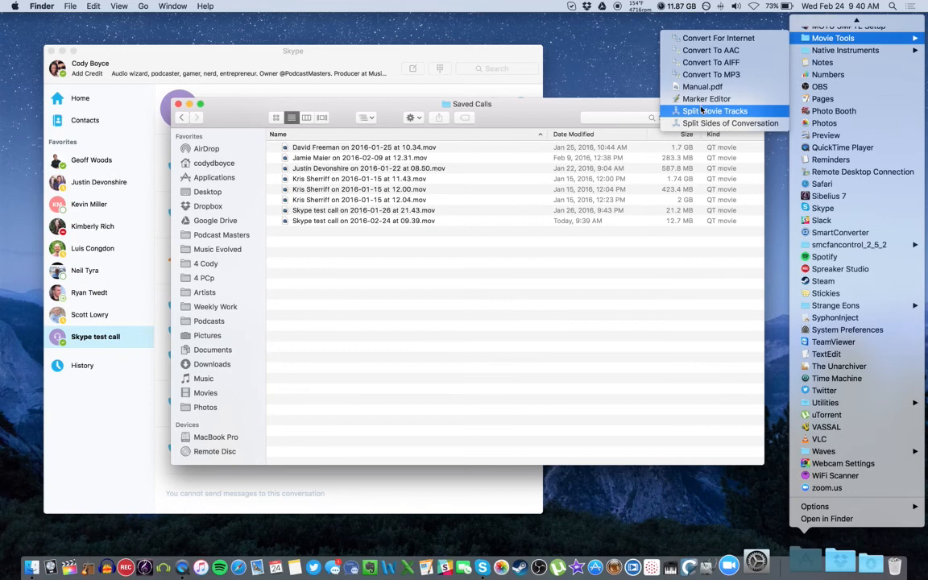
click(715, 110)
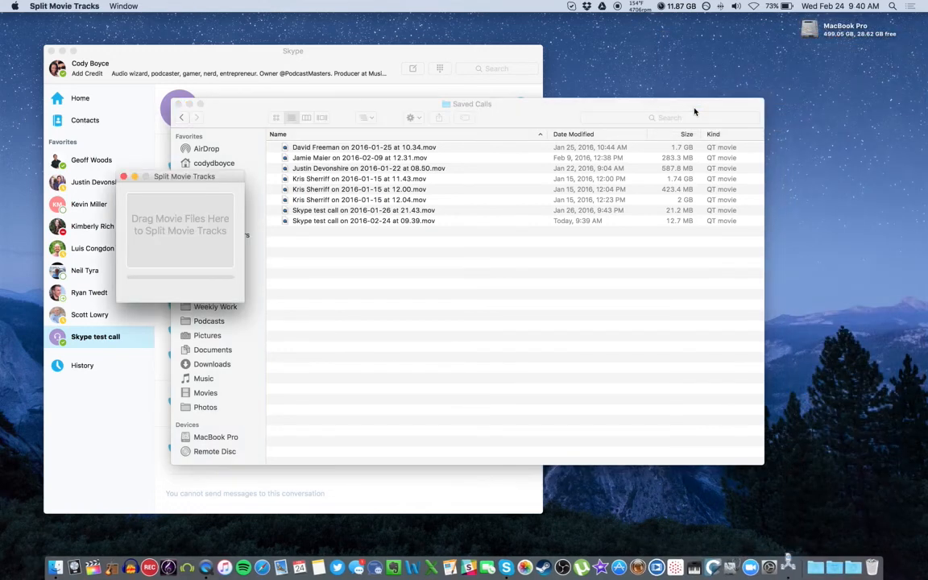
mouse_move(333, 222)
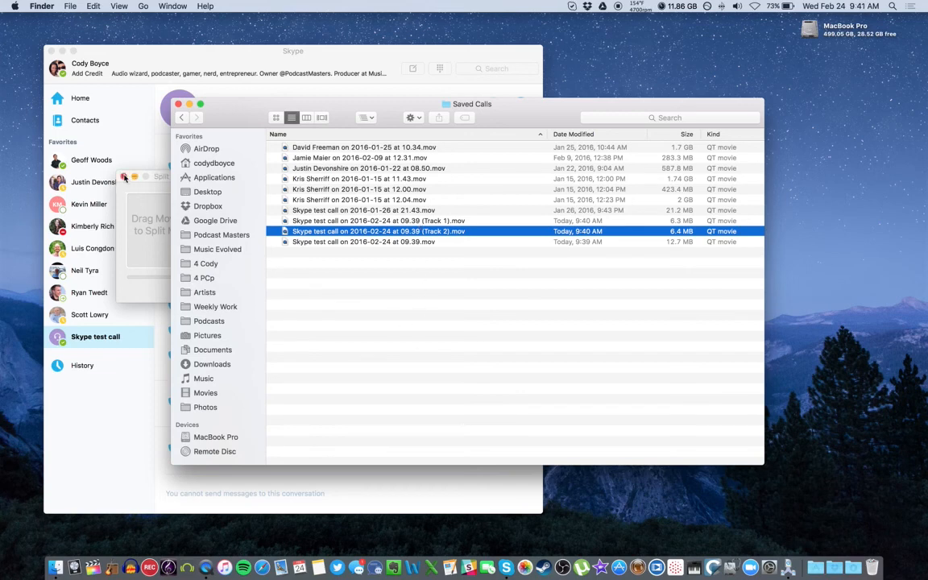
click(410, 345)
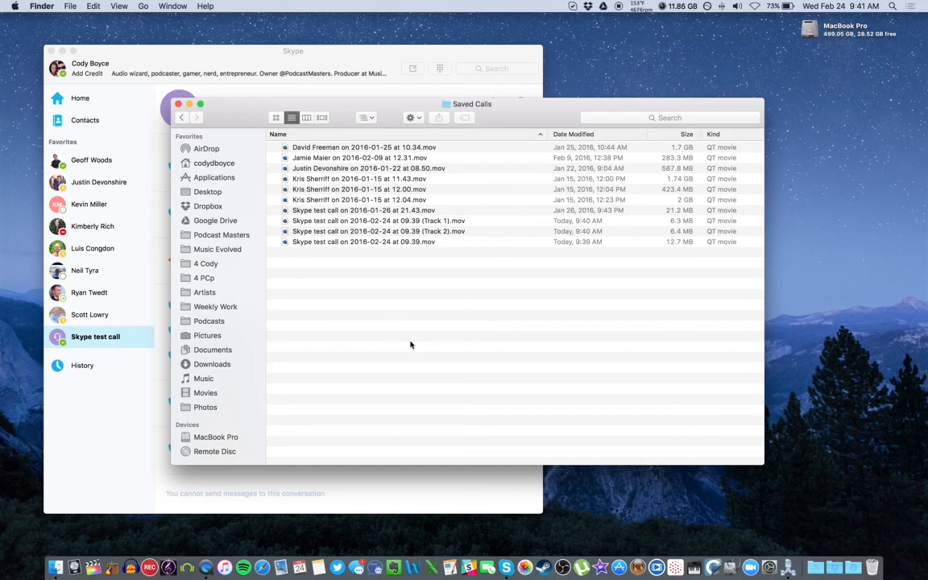
mouse_move(460, 298)
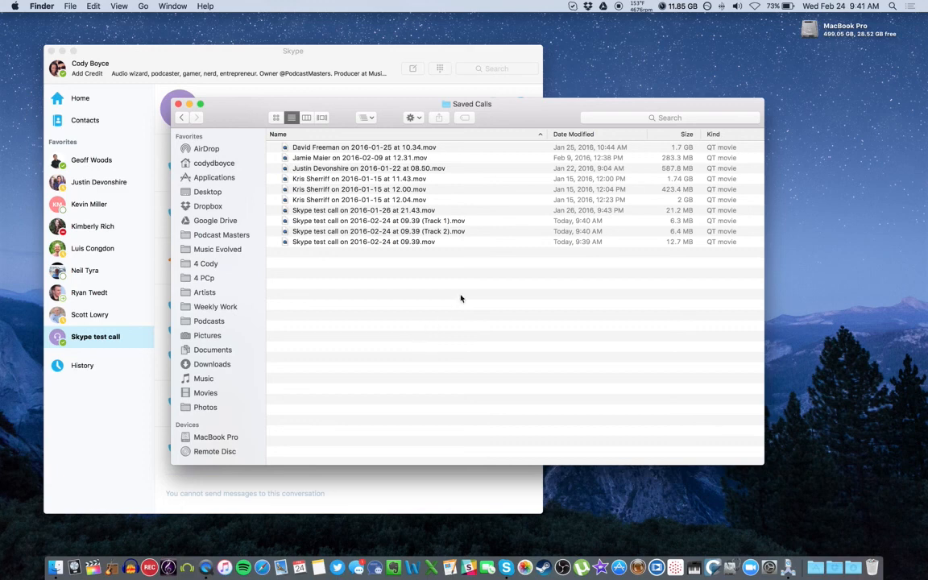
mouse_move(519, 116)
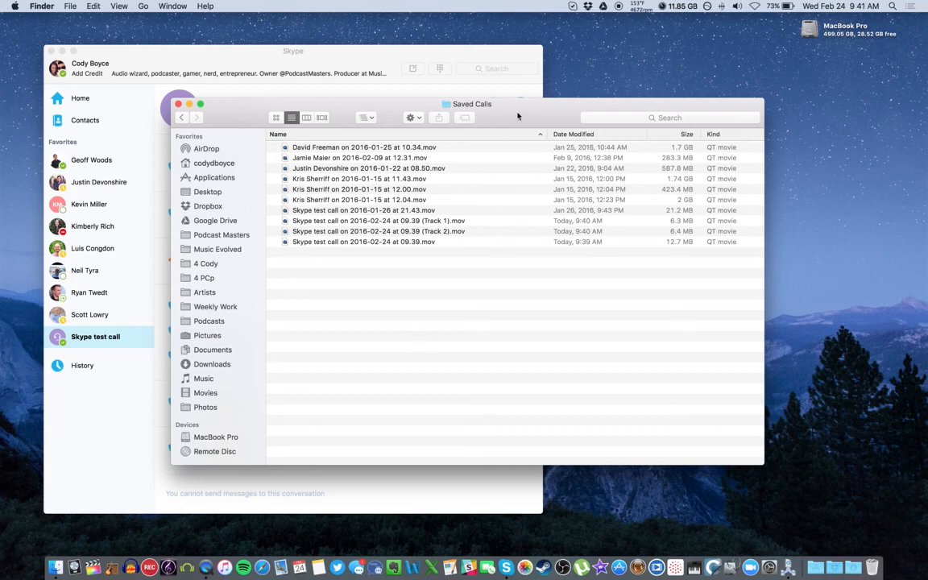